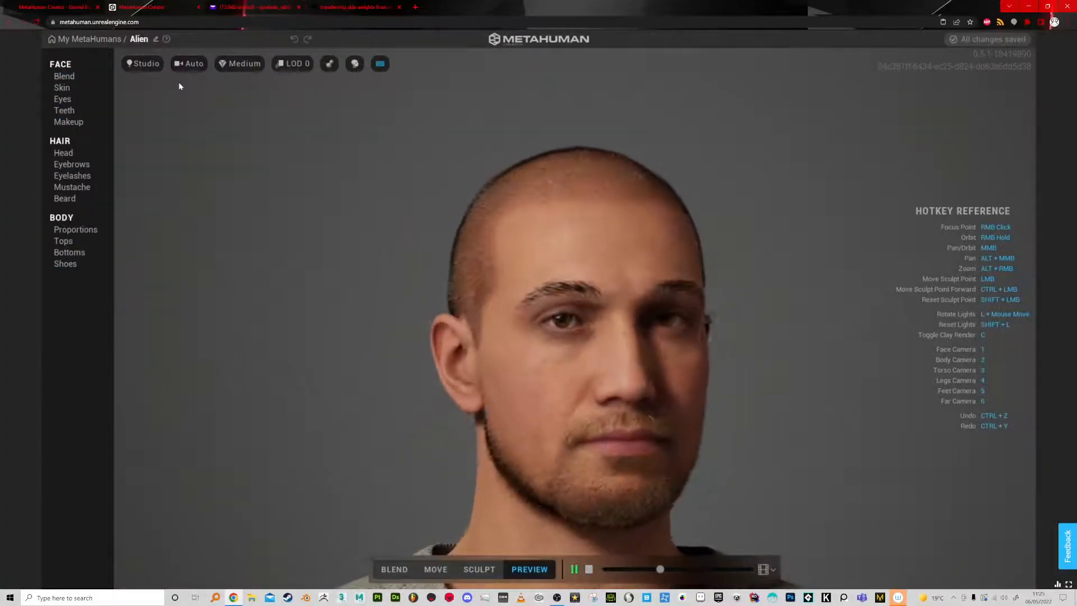
Reshape the Alien's face with Blend, Move and Sculpt landmark modes, then open Skin settings
{"action": "left_click", "coordinate": [394, 569]}
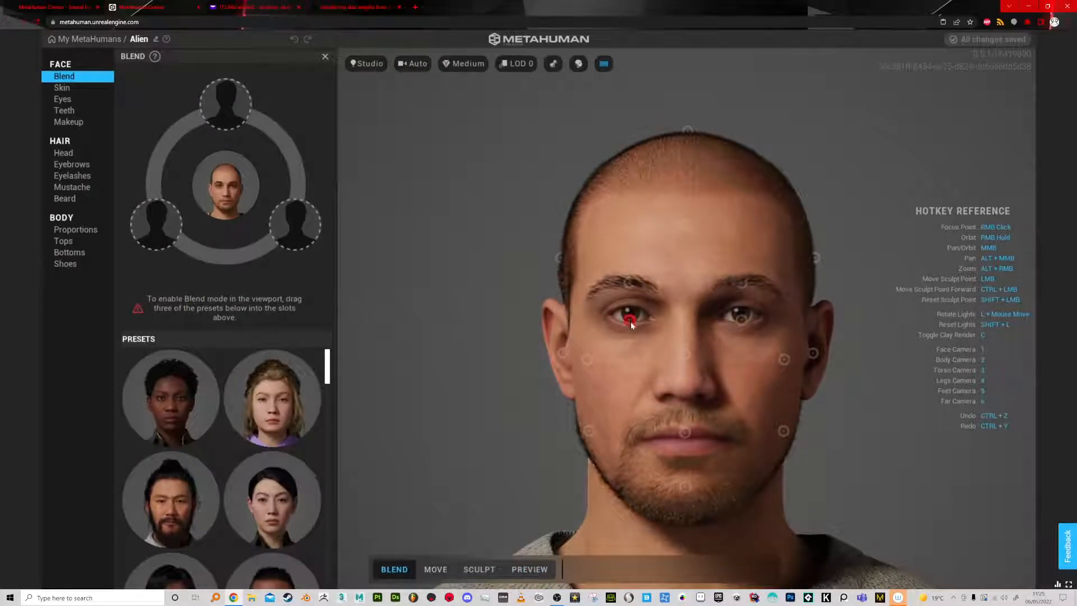
{"action": "left_click", "coordinate": [435, 569]}
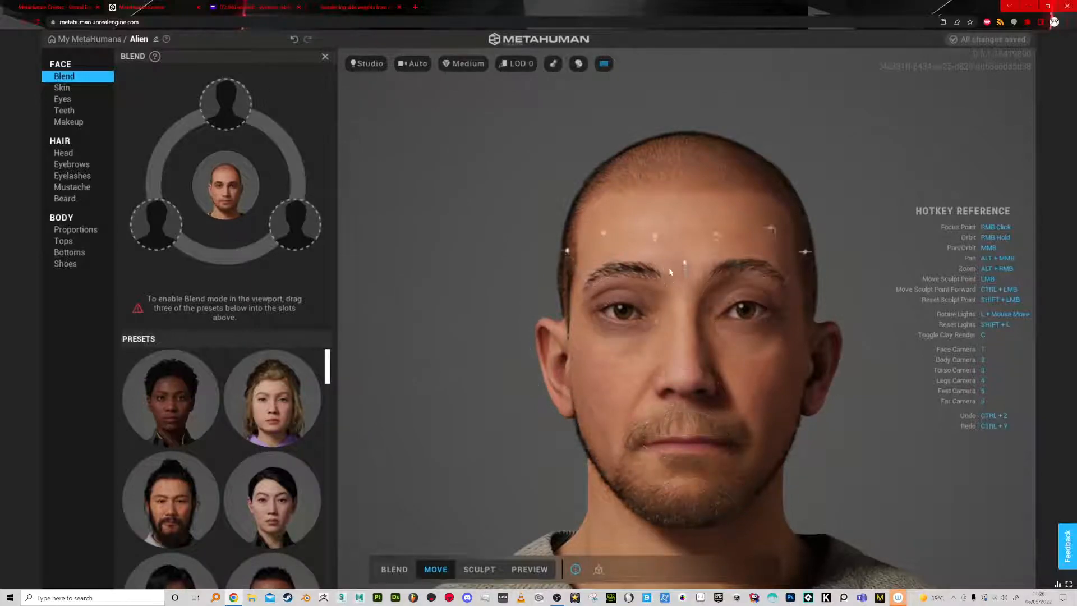
{"action": "left_click", "coordinate": [478, 569]}
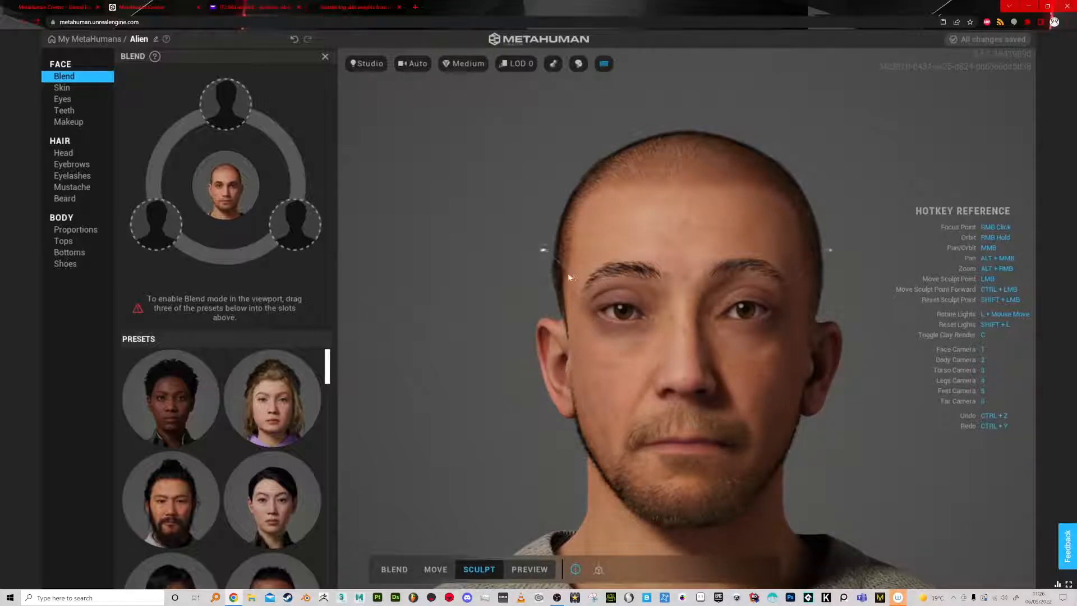
{"action": "left_click", "coordinate": [62, 87]}
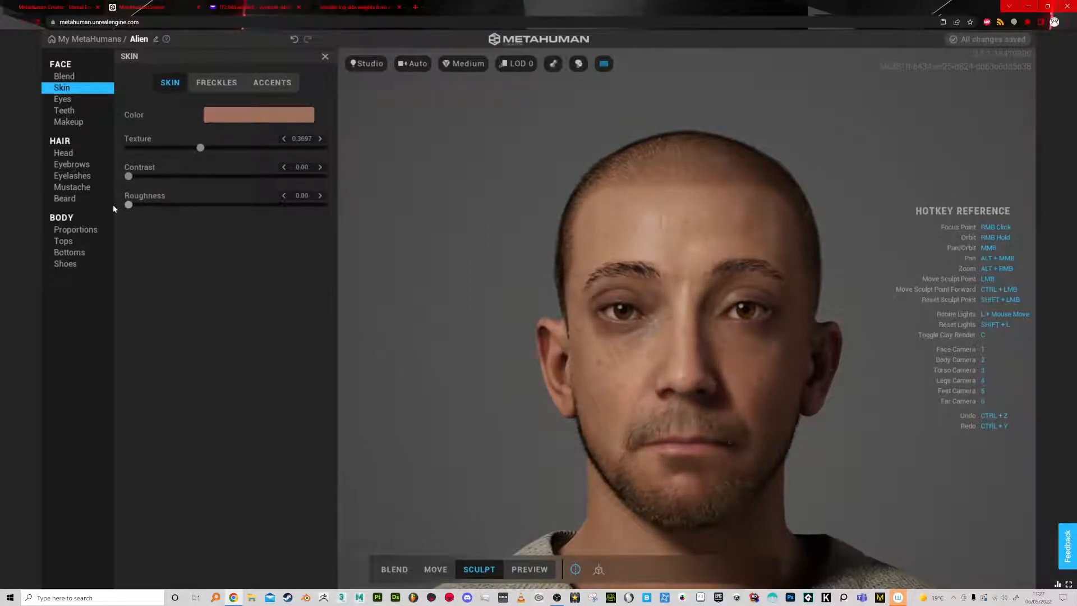
Adjust the skin freckles and facial accent colours, then view the eyelash settings
{"action": "left_click", "coordinate": [215, 83]}
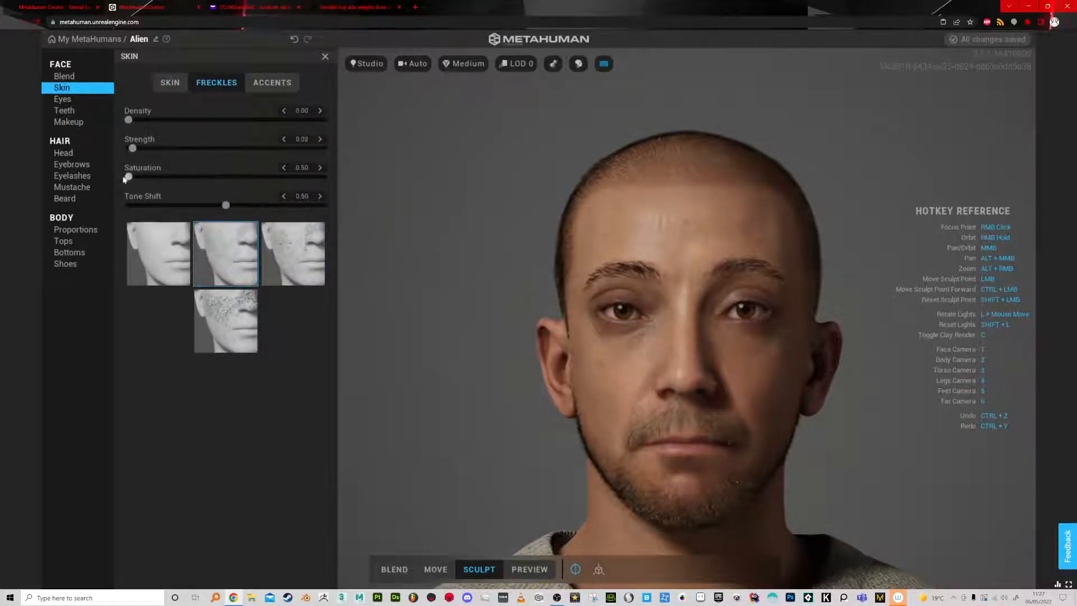
{"action": "left_click", "coordinate": [272, 82]}
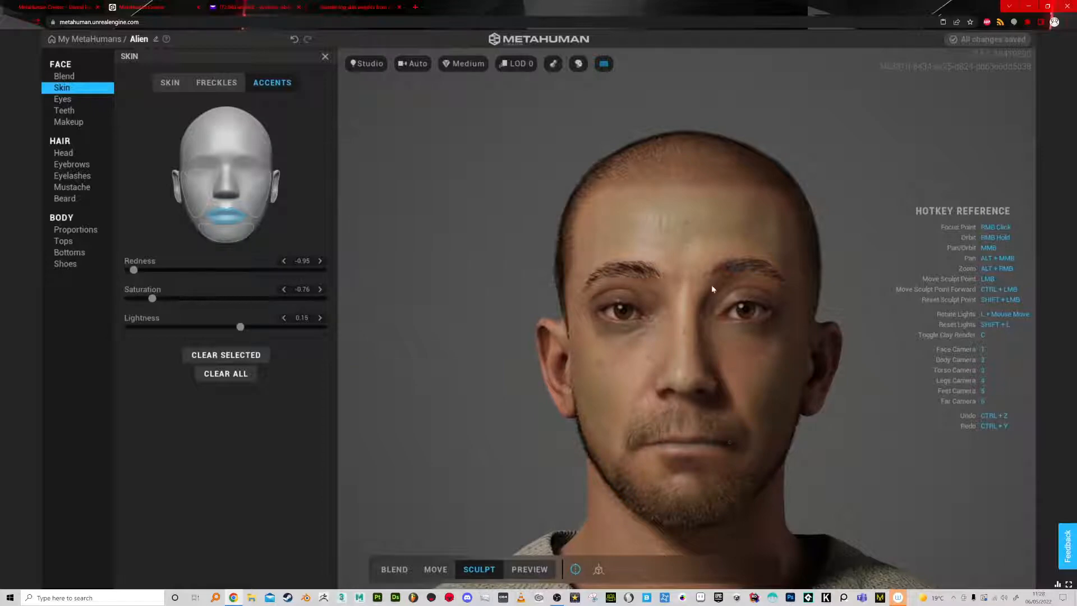
{"action": "left_click", "coordinate": [71, 175]}
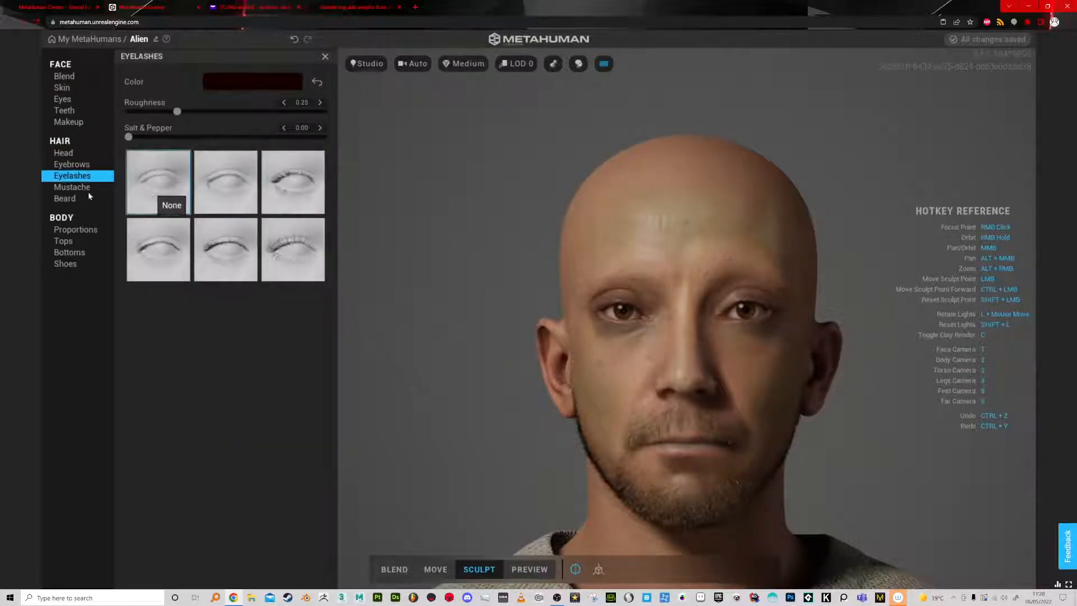
Enlarge the irises to maximum size 1.00 and preview the facial animation
{"action": "left_click", "coordinate": [61, 99]}
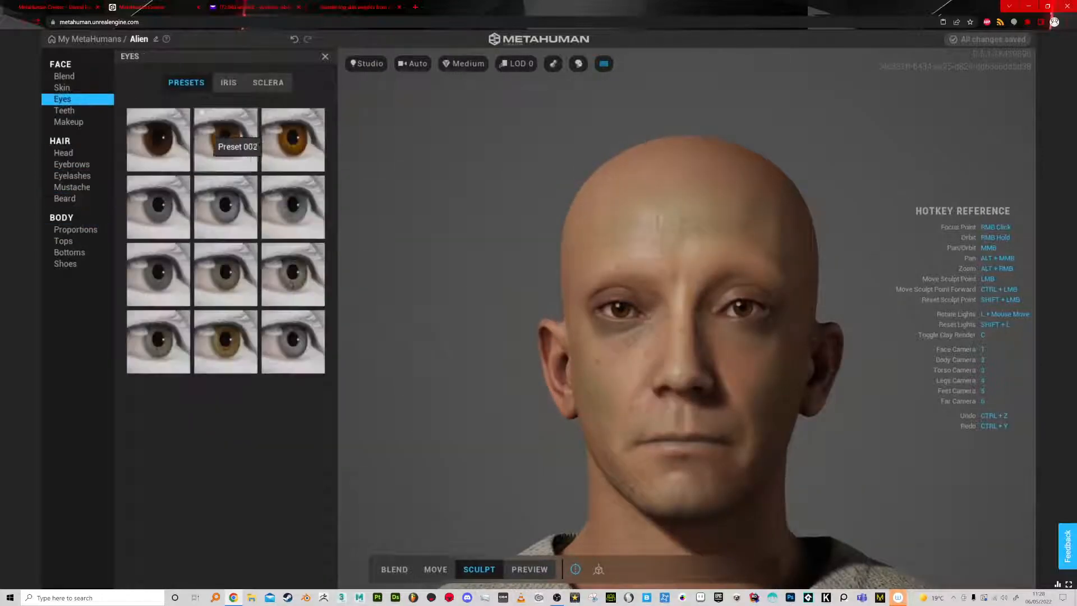
{"action": "left_click", "coordinate": [228, 82]}
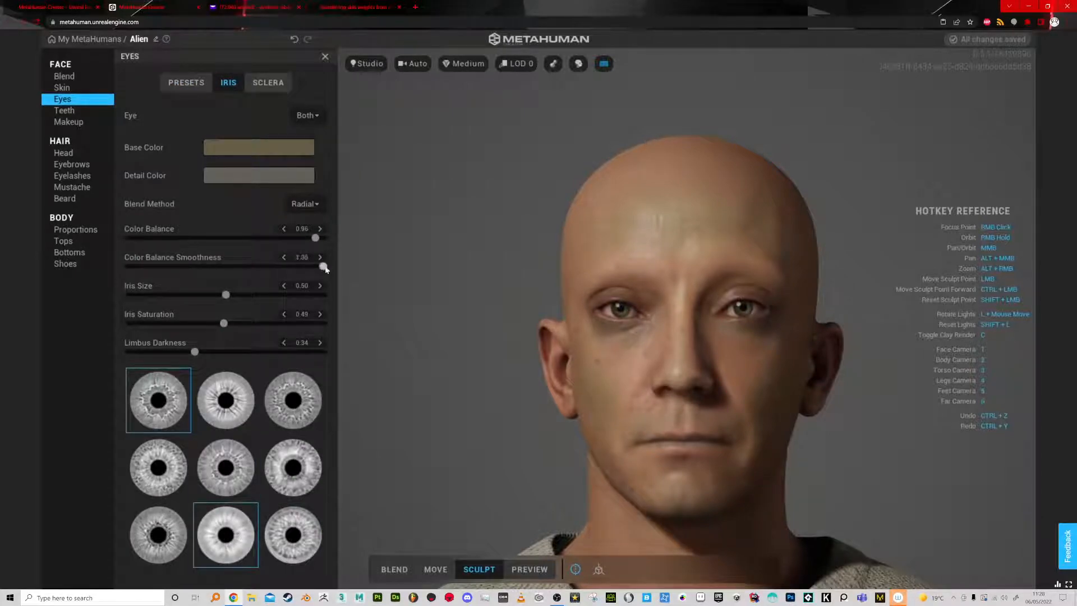
{"action": "left_click", "coordinate": [258, 175]}
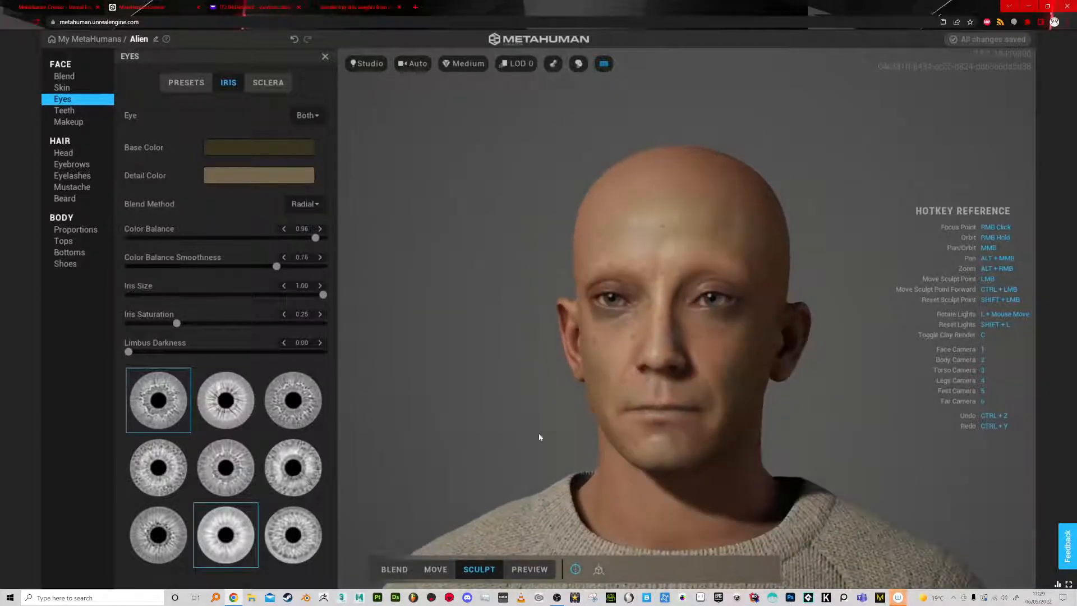
{"action": "left_click", "coordinate": [529, 569]}
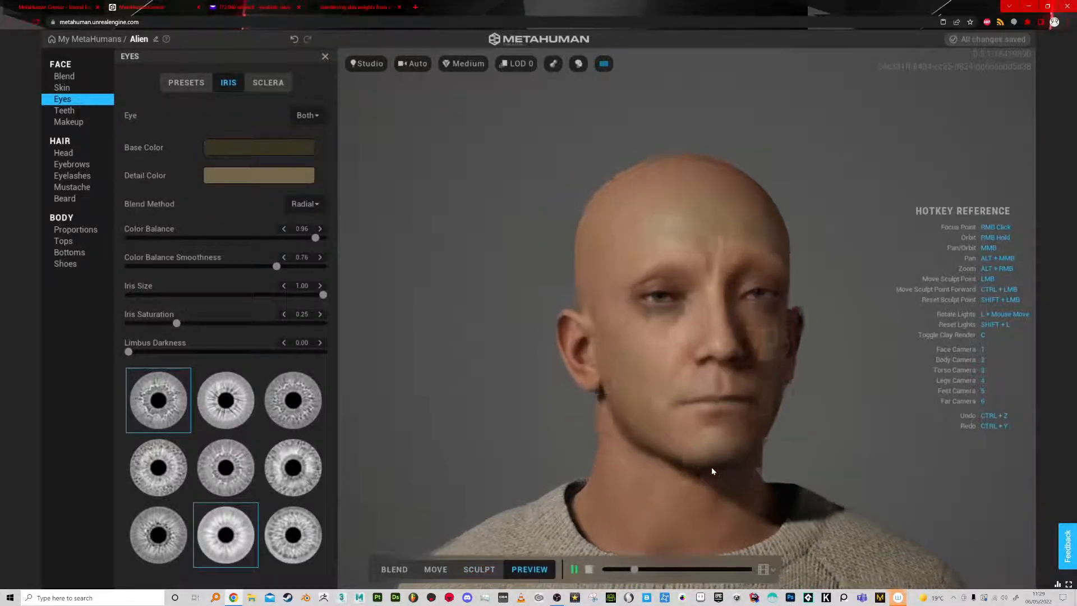
{"action": "left_click", "coordinate": [64, 110]}
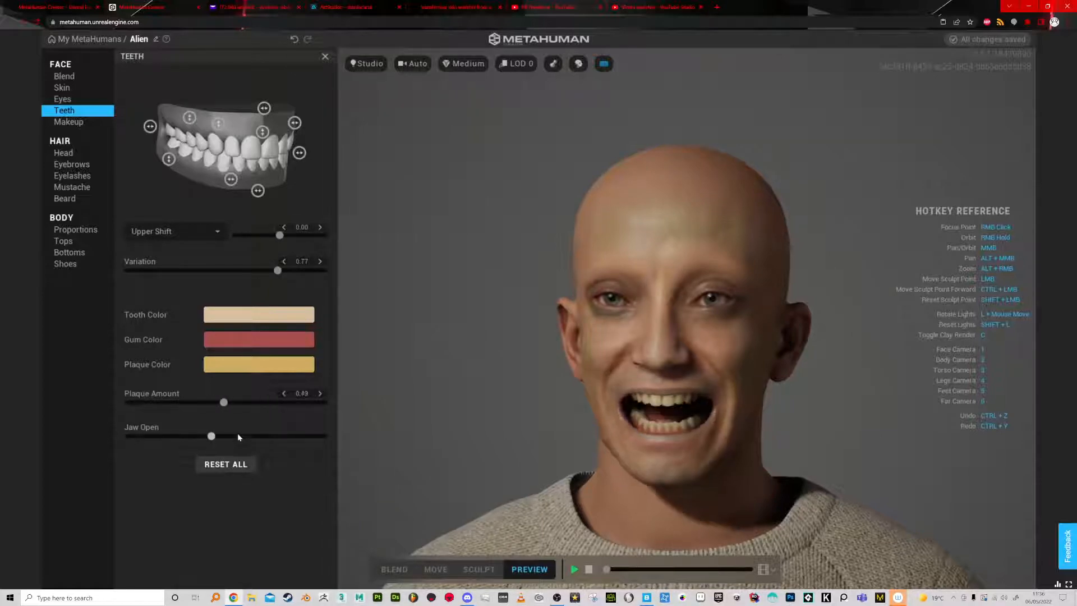
Increase the tooth plaque amount and browse the eye makeup and blush options
{"action": "left_click", "coordinate": [258, 339]}
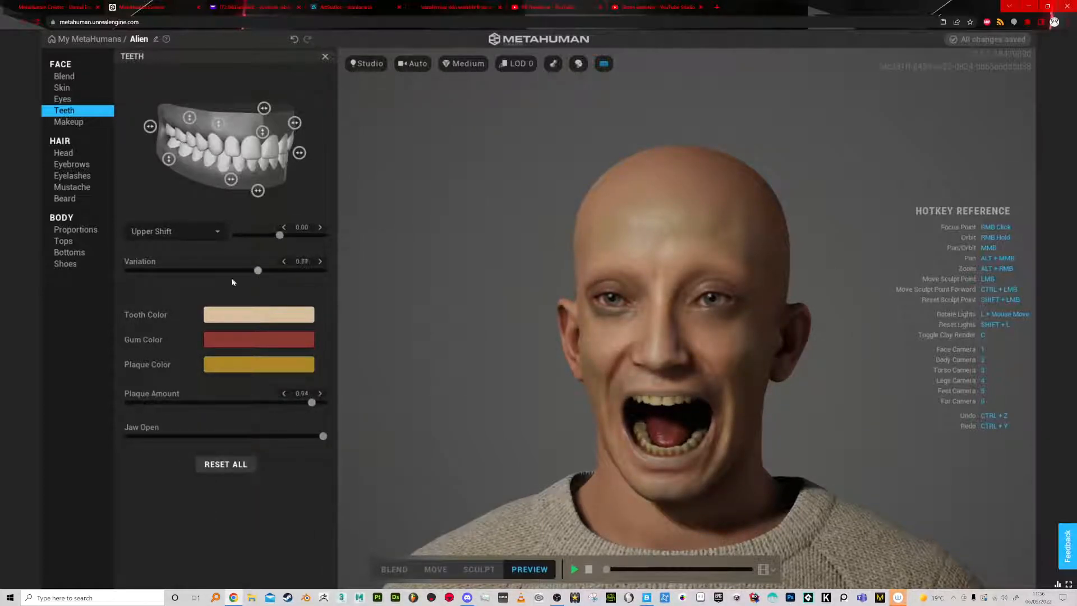
{"action": "left_click", "coordinate": [67, 121]}
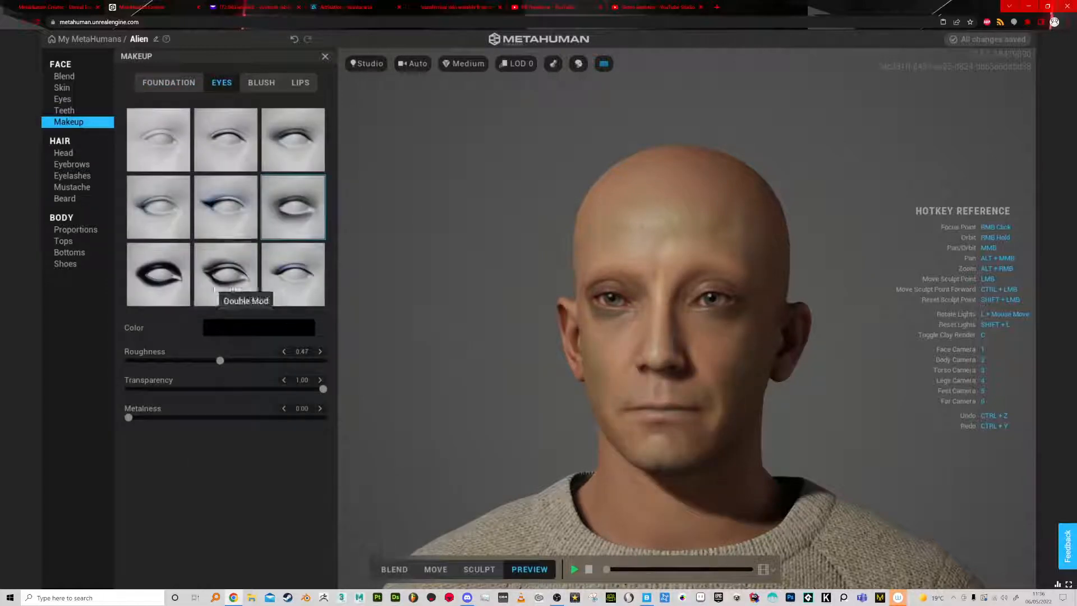
{"action": "left_click", "coordinate": [261, 83]}
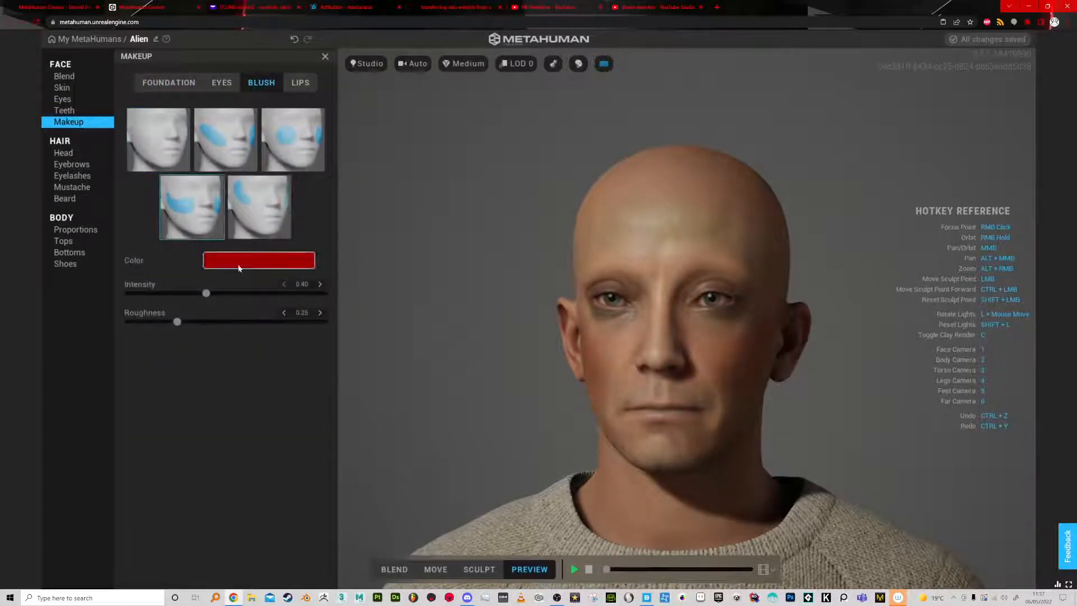
{"action": "left_click", "coordinate": [64, 110]}
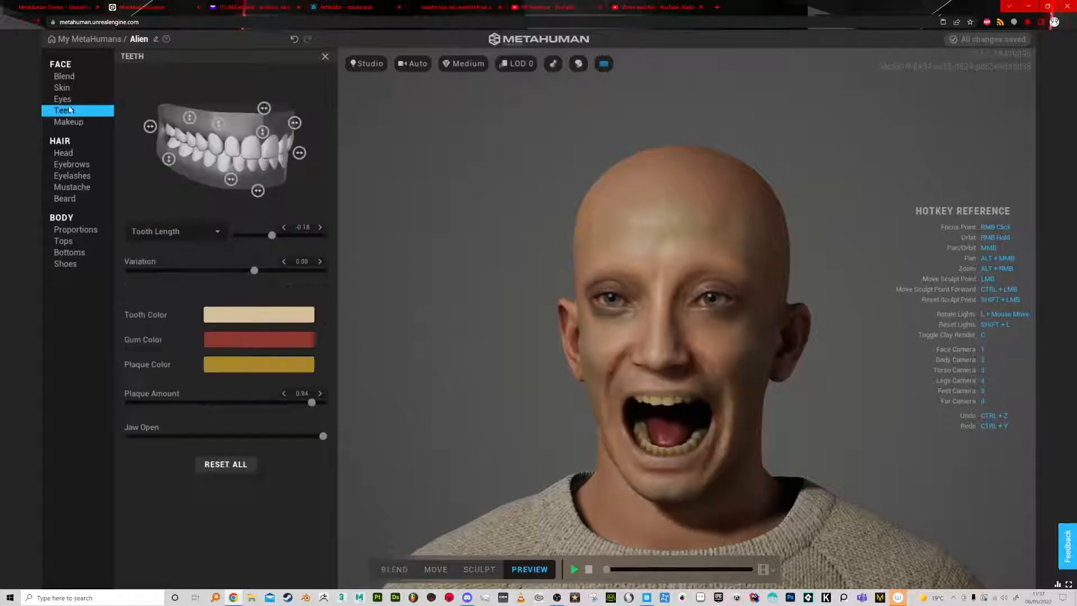
Adjust the tooth colour and play, then stop, the animation preview
{"action": "left_click", "coordinate": [258, 314]}
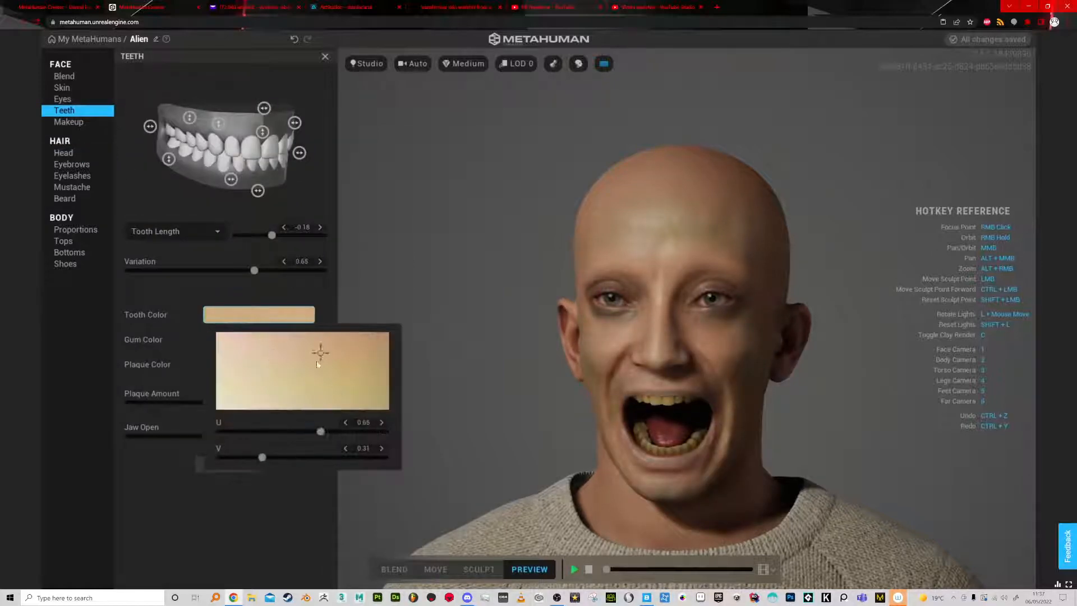
{"action": "left_click", "coordinate": [574, 568]}
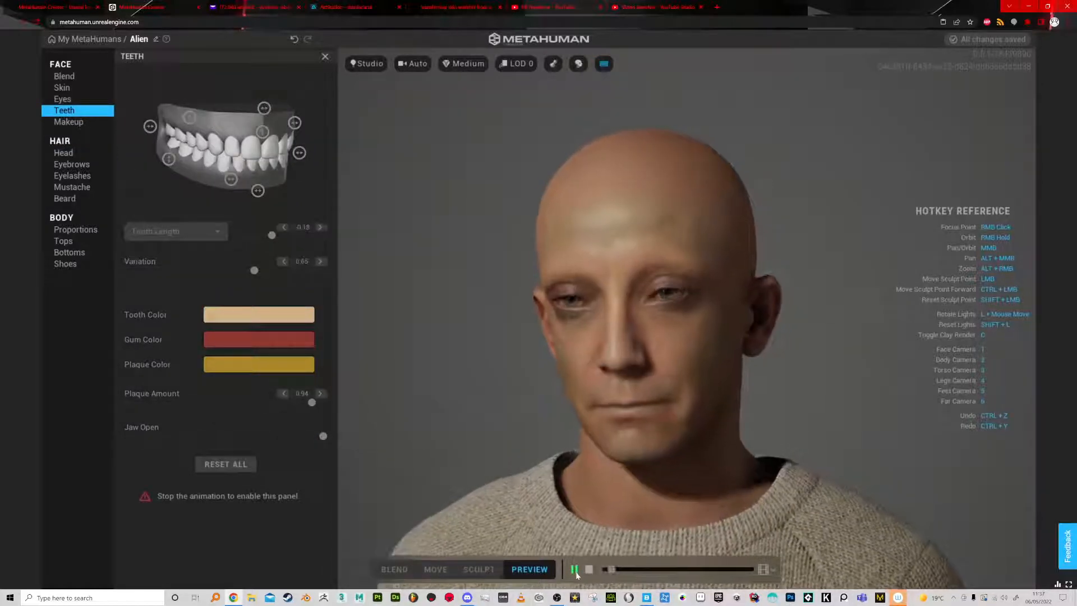
{"action": "left_click", "coordinate": [575, 569]}
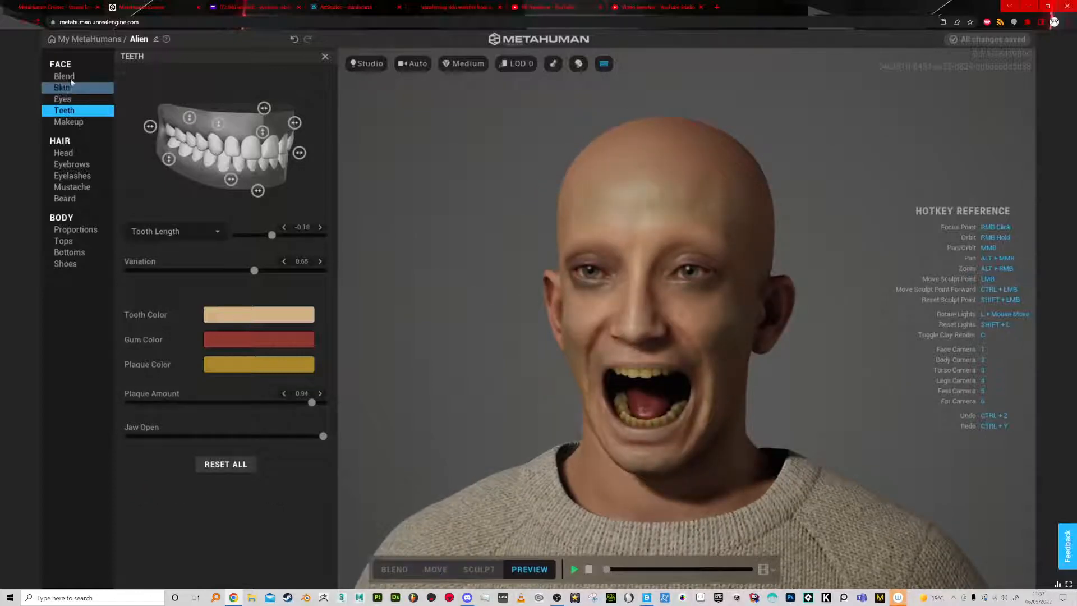
{"action": "left_click", "coordinate": [64, 76]}
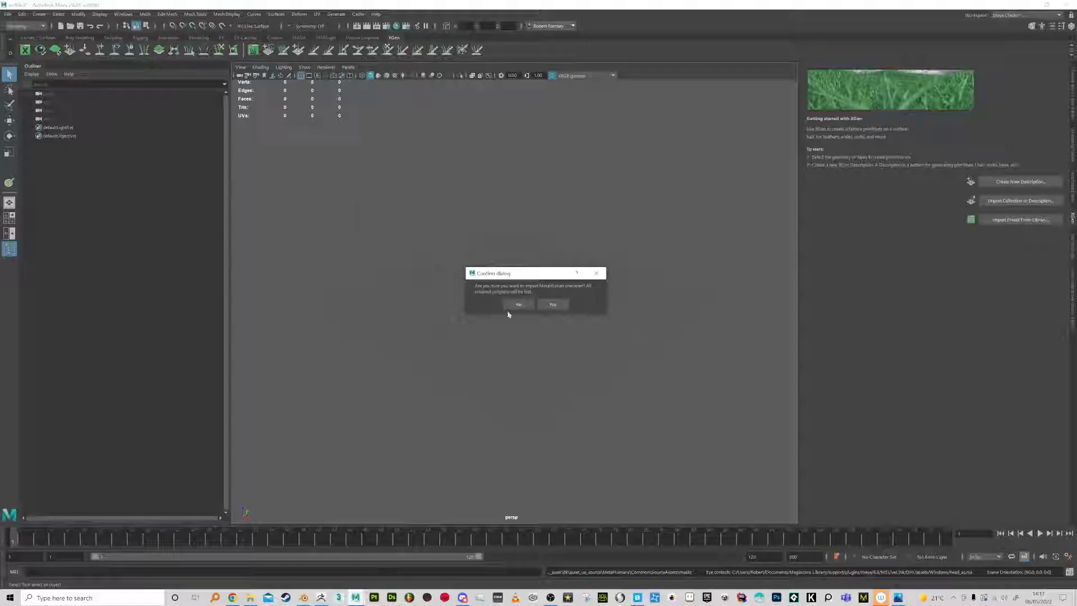
Open the head rig scene and expand the body root, spine and head_grp hierarchies
{"action": "left_click", "coordinate": [518, 304]}
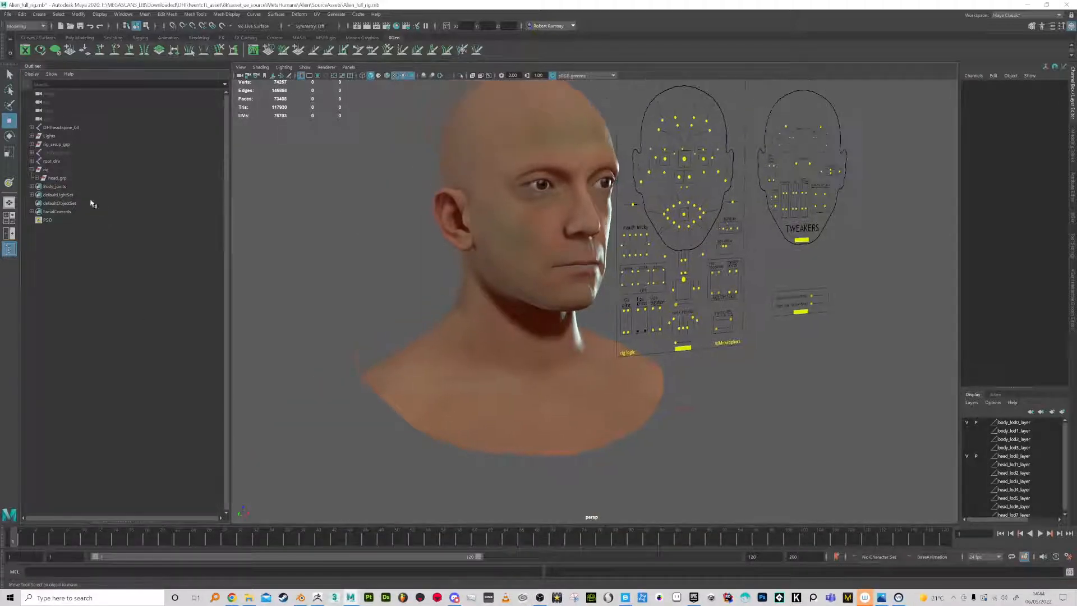
{"action": "left_click", "coordinate": [30, 152]}
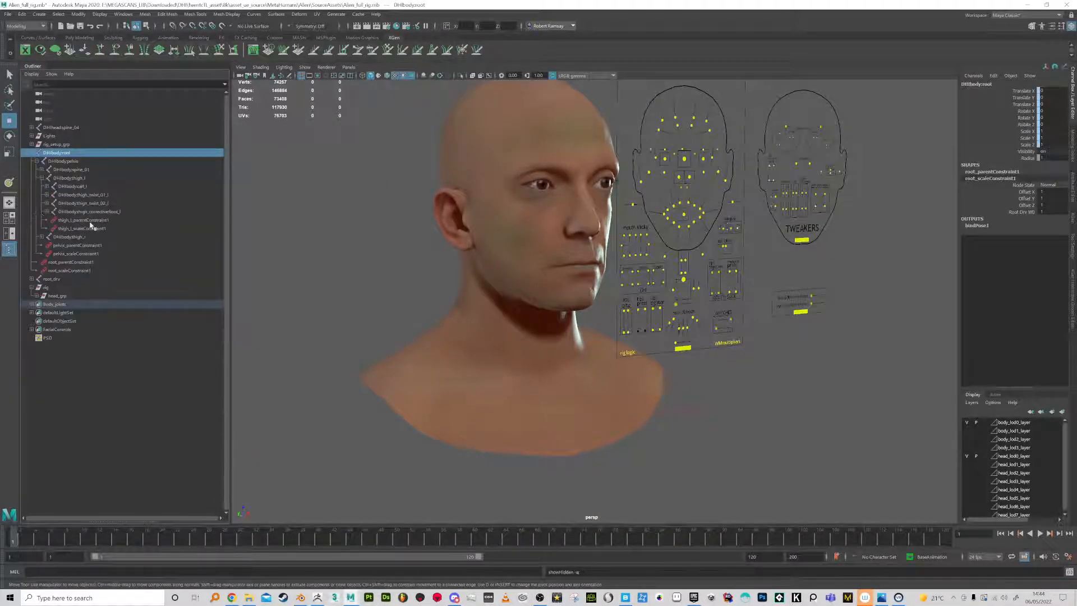
{"action": "left_click", "coordinate": [44, 169]}
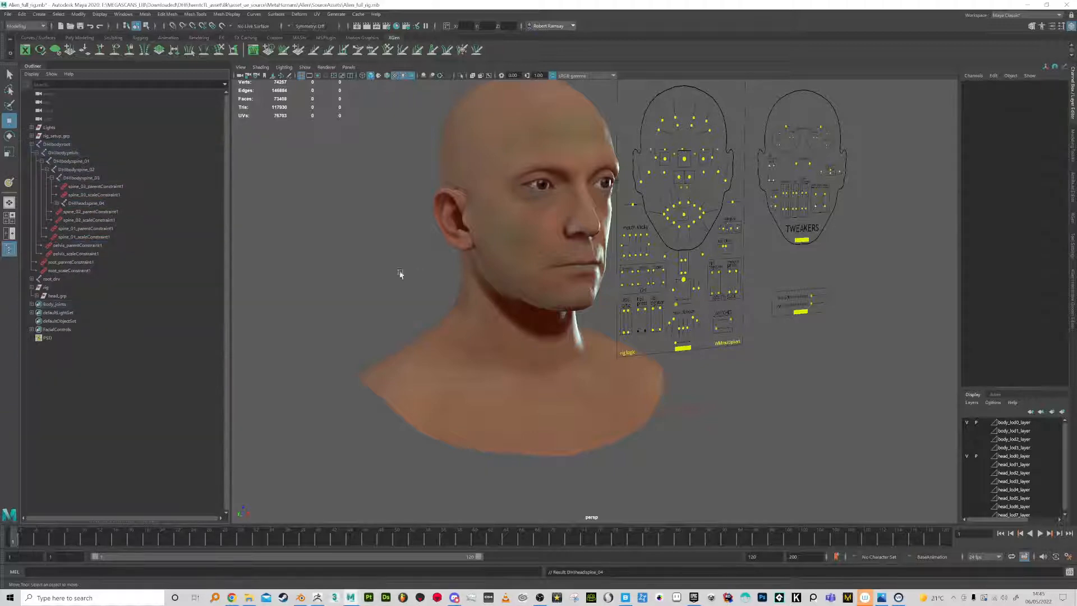
{"action": "left_click", "coordinate": [35, 295]}
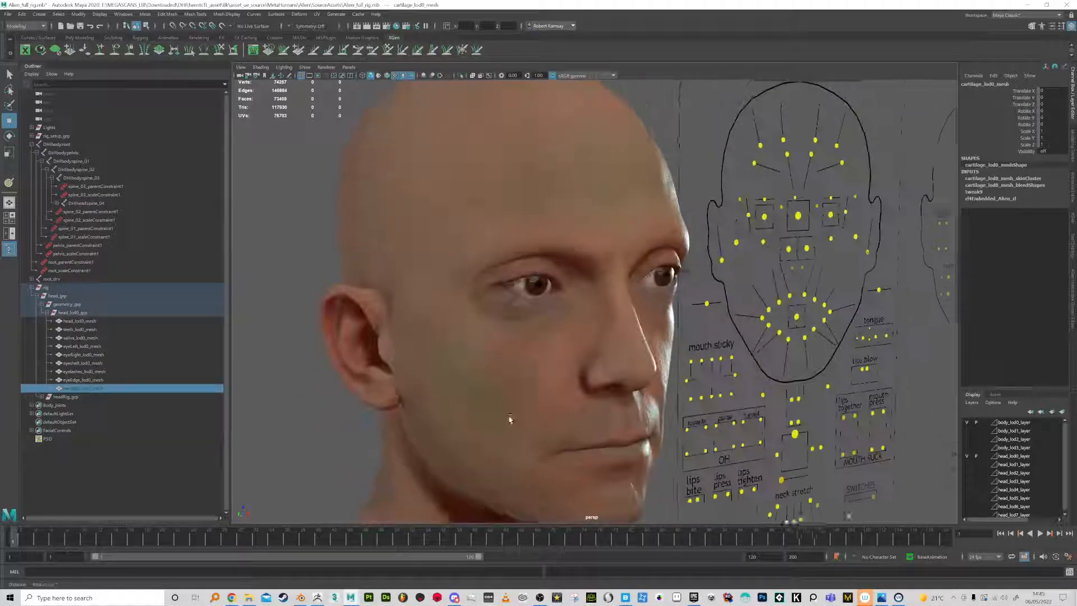
Select the LOD0 head, teeth, saliva and eye meshes, excluding eyelashes, and duplicate them
{"action": "left_click", "coordinate": [82, 370]}
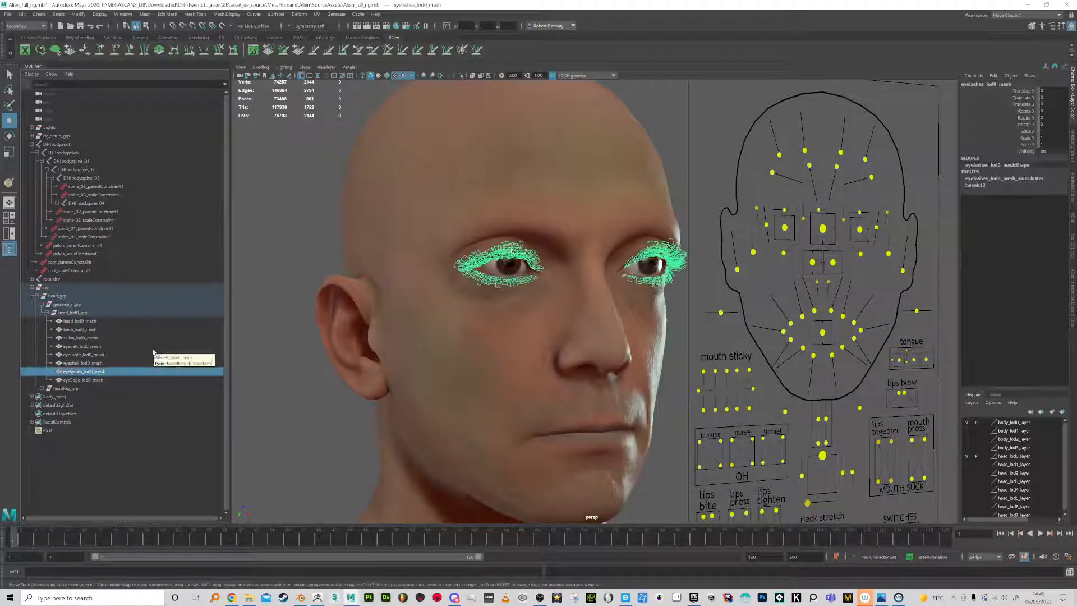
{"action": "left_click", "coordinate": [83, 363]}
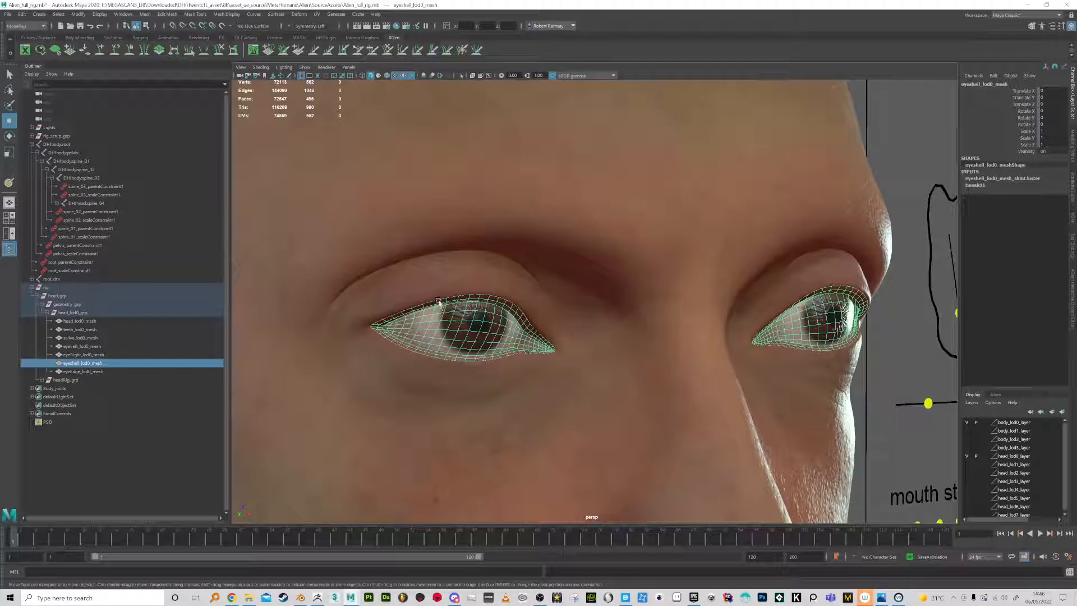
{"action": "left_click", "coordinate": [81, 346]}
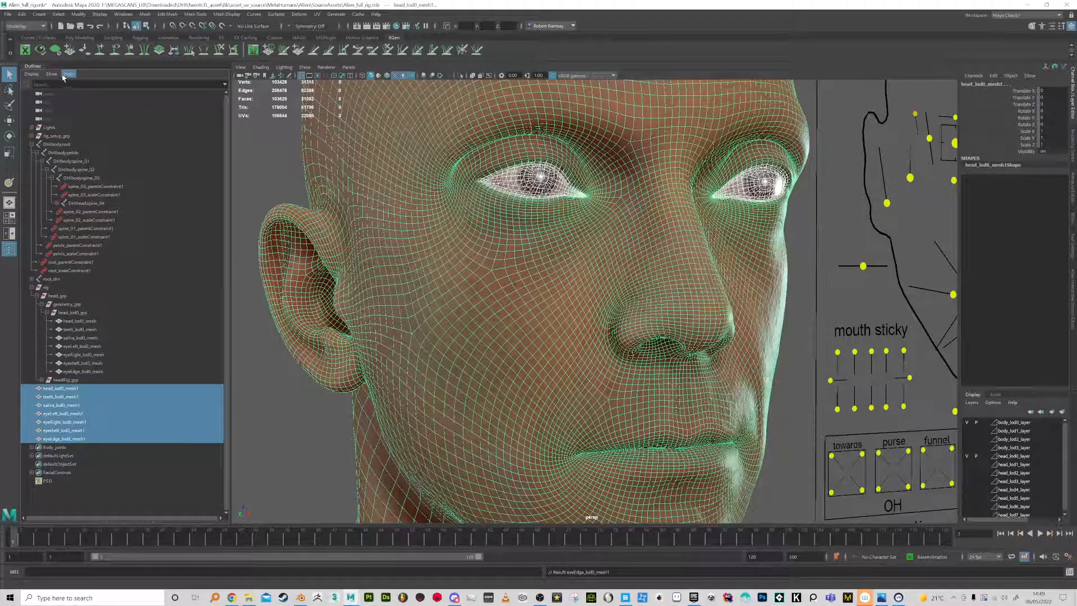
{"action": "left_click", "coordinate": [22, 13]}
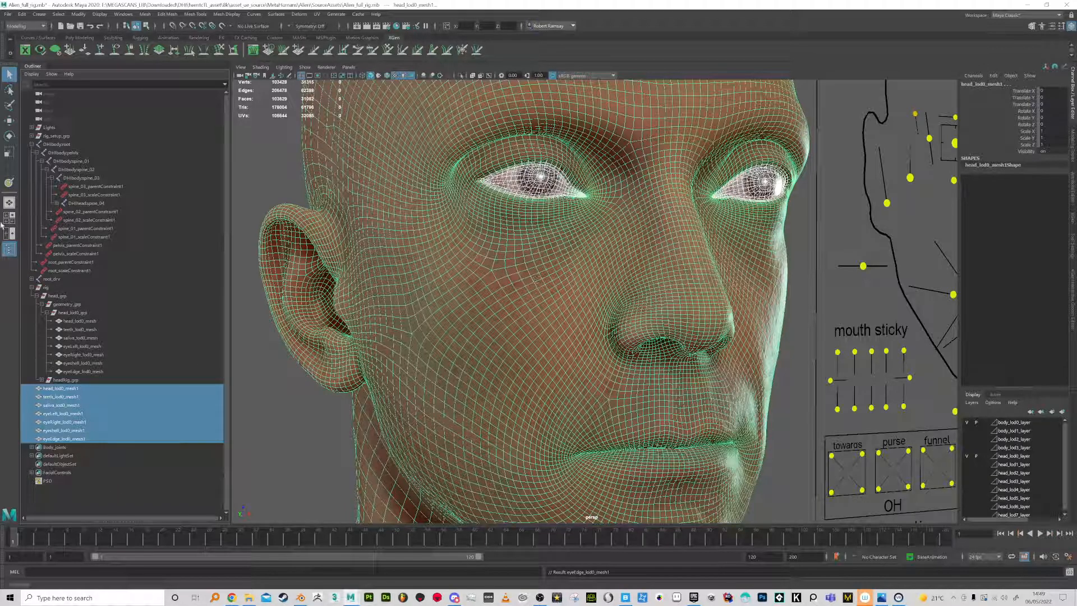
Export the selected meshes over HeadBase.fbx, confirming the overwrite and dismissing warnings
{"action": "left_click", "coordinate": [7, 13]}
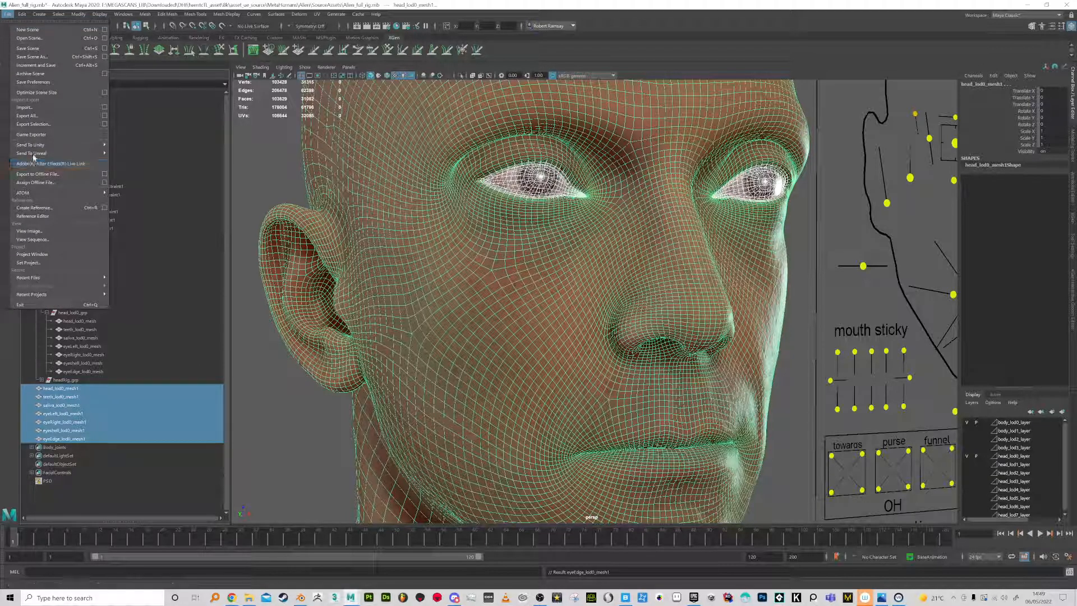
{"action": "left_click", "coordinate": [31, 116]}
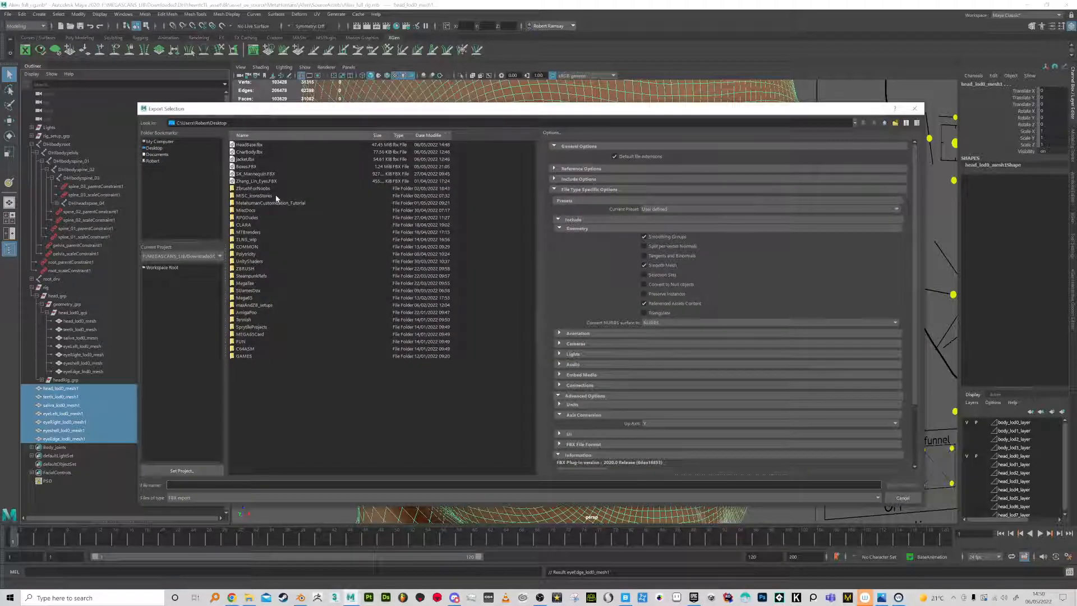
{"action": "left_click", "coordinate": [903, 484]}
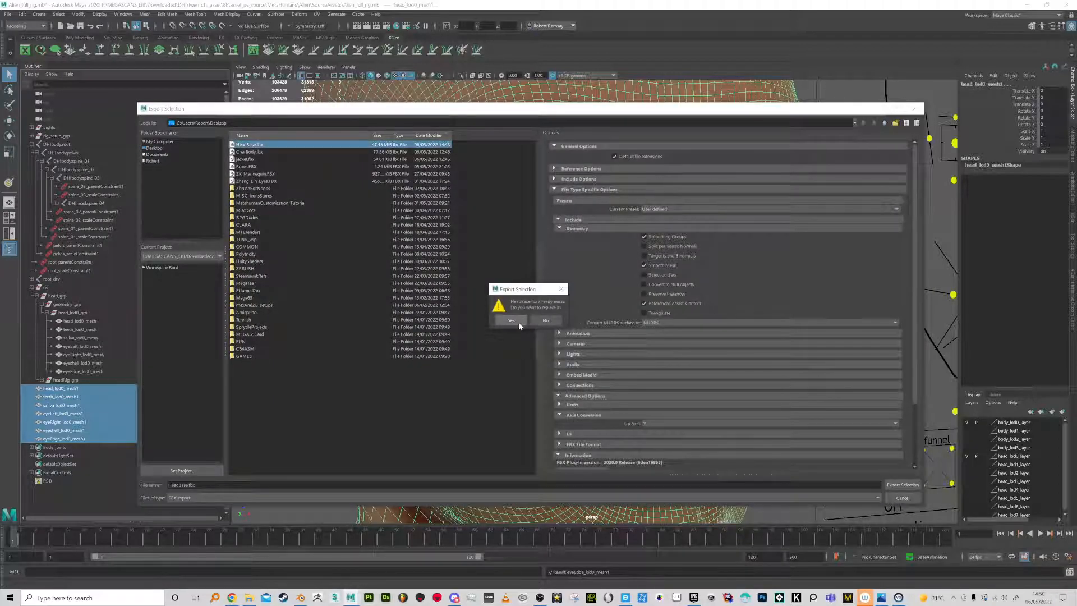
{"action": "left_click", "coordinate": [510, 320]}
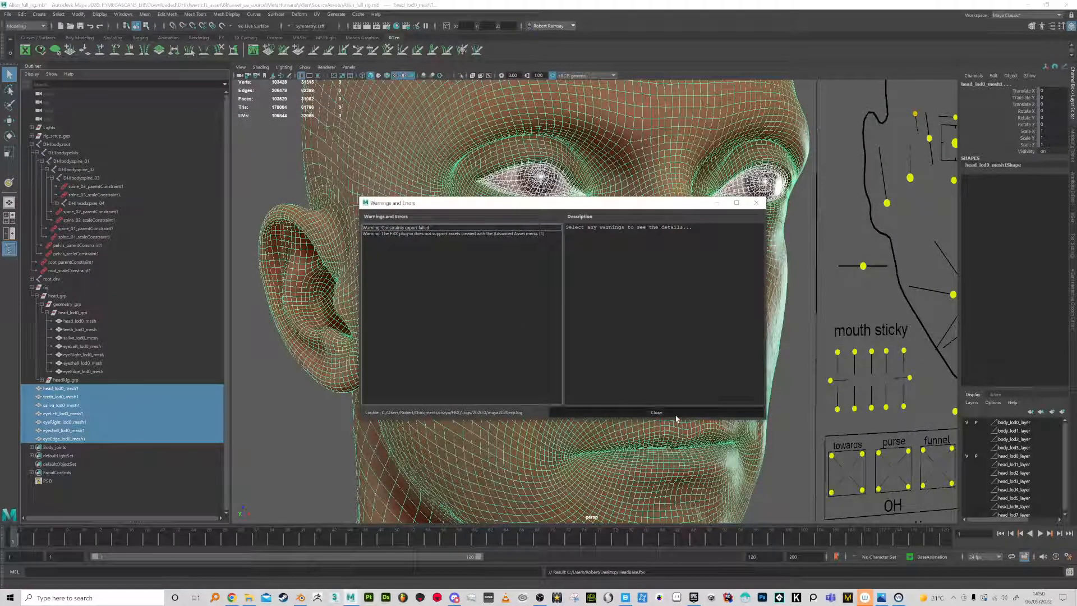
{"action": "left_click", "coordinate": [656, 412]}
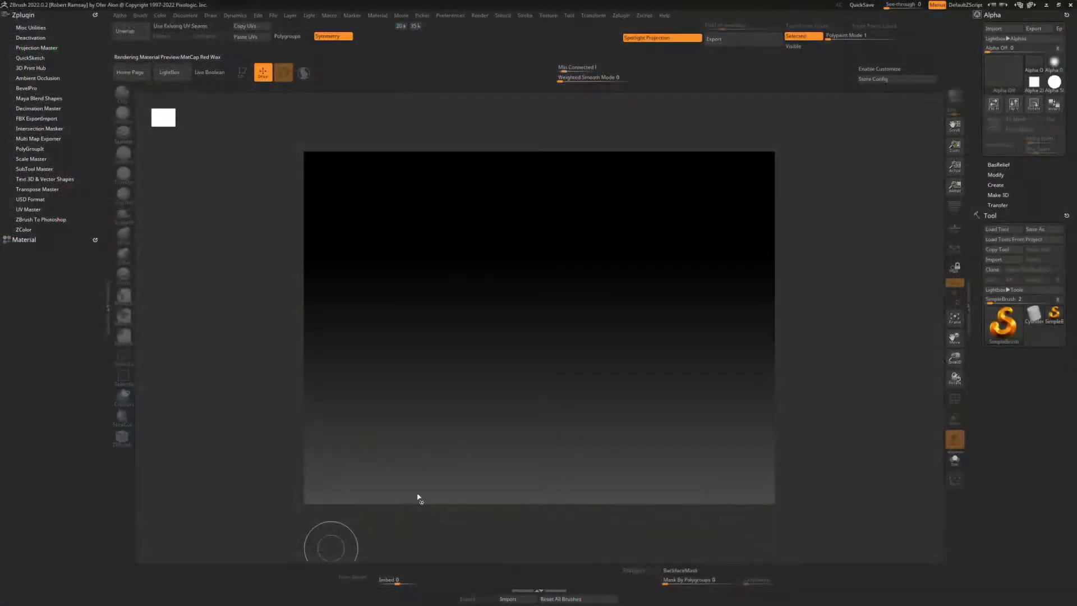
Load a PolySphere project and import the HeadBase FBX as the active tool
{"action": "left_click", "coordinate": [169, 72]}
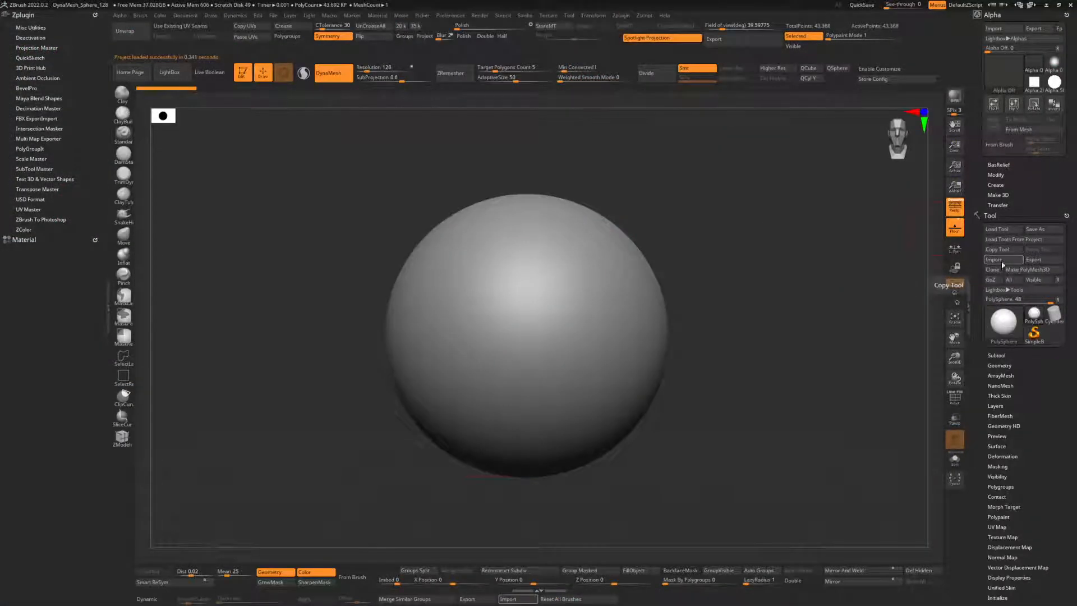
{"action": "left_click", "coordinate": [1001, 260]}
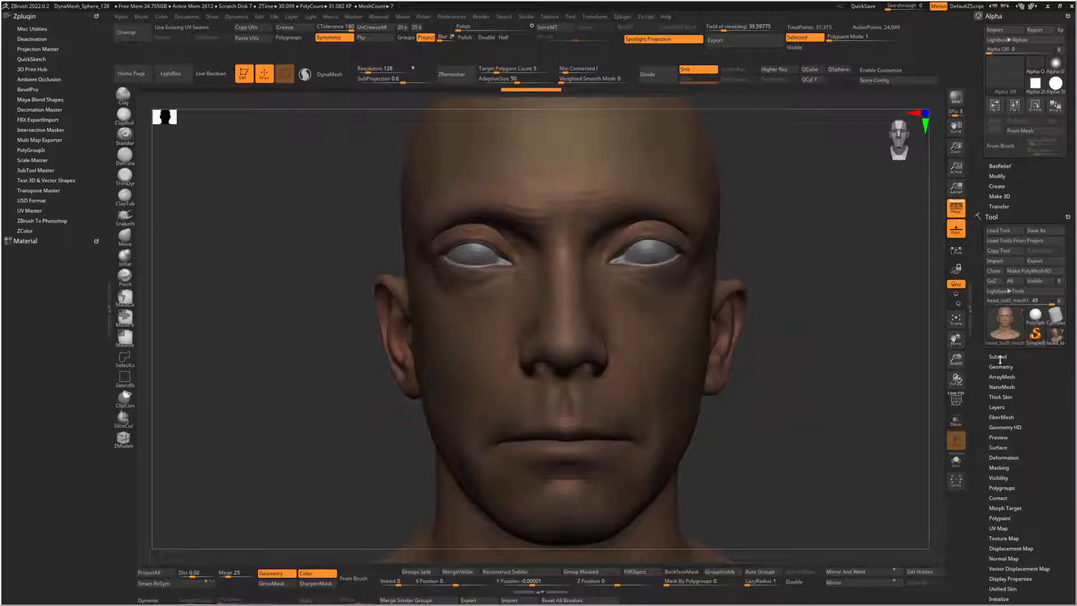
Show the head's subtool list, open UV Master options, and sculpt the head and left eye
{"action": "left_click", "coordinate": [998, 357]}
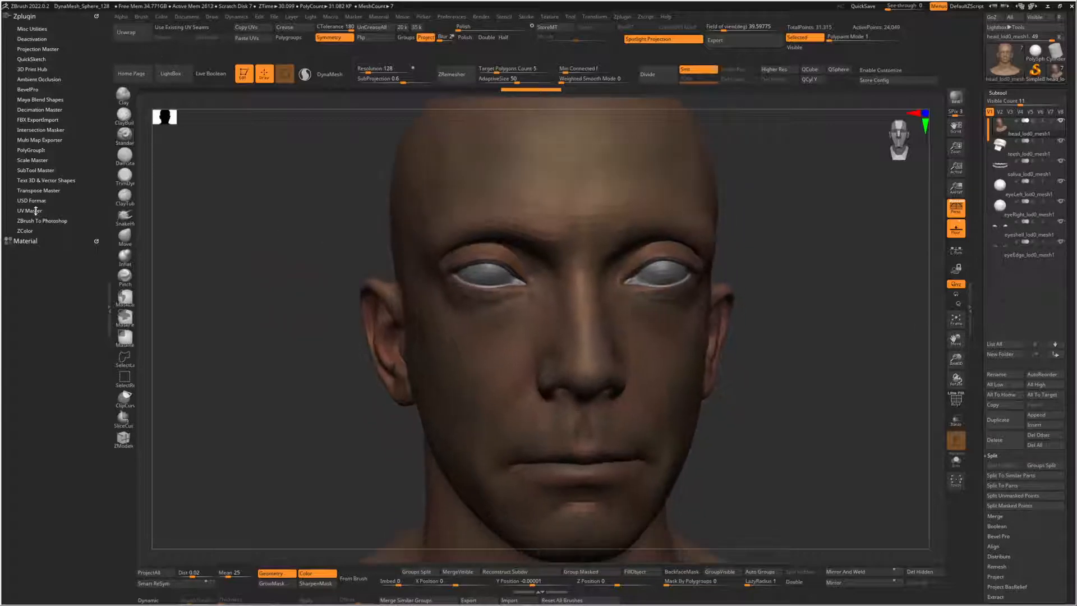
{"action": "left_click", "coordinate": [29, 210]}
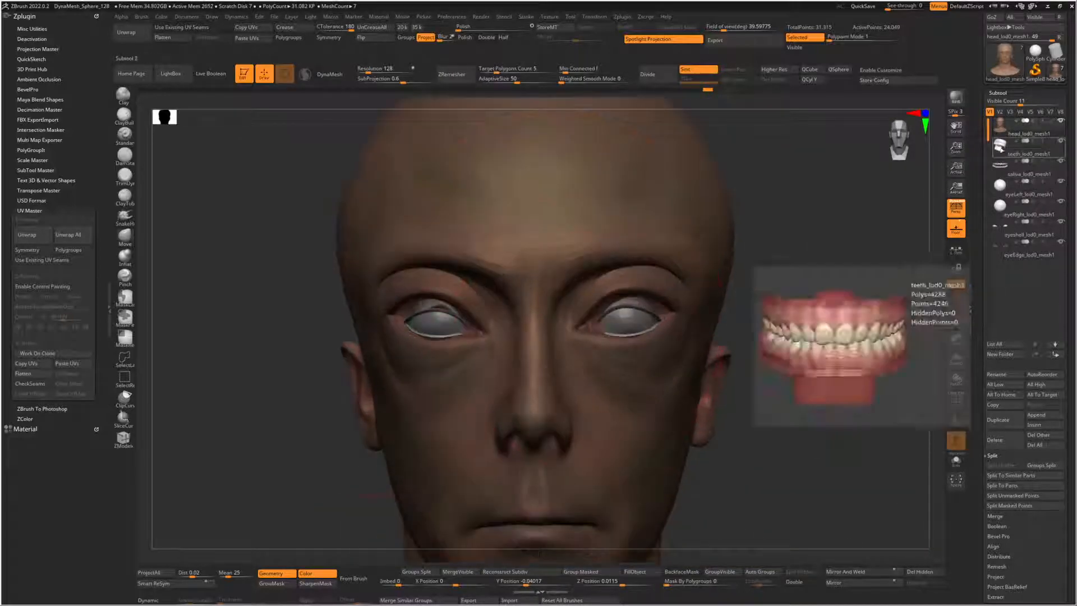
{"action": "left_click", "coordinate": [1026, 254]}
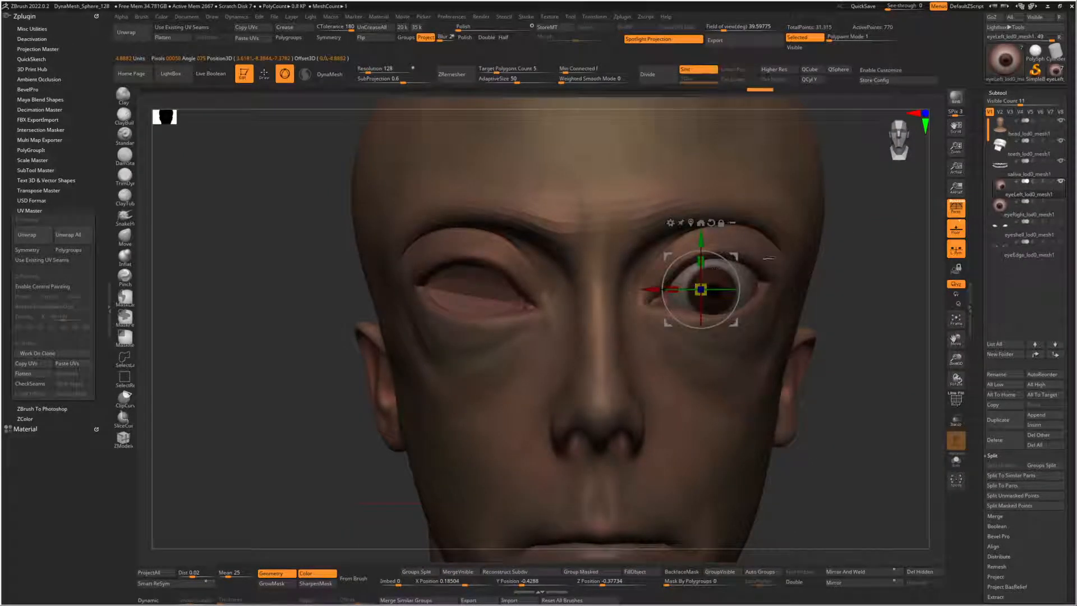
Scale the second eyeball to fill its socket and begin exporting head_lod0_mesh1
{"action": "left_click", "coordinate": [1028, 214]}
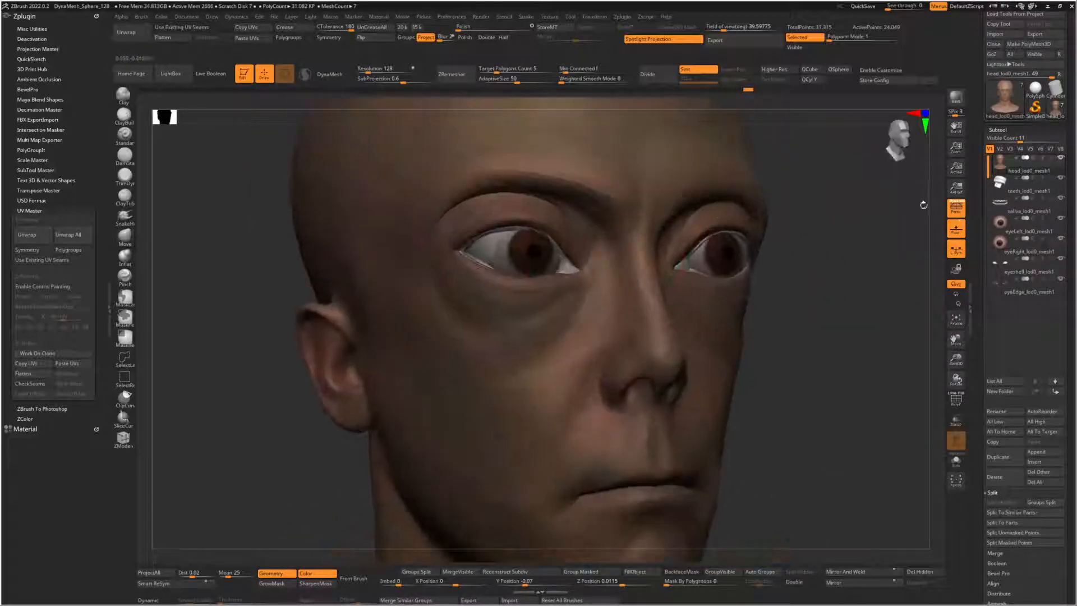
{"action": "left_click", "coordinate": [1023, 270]}
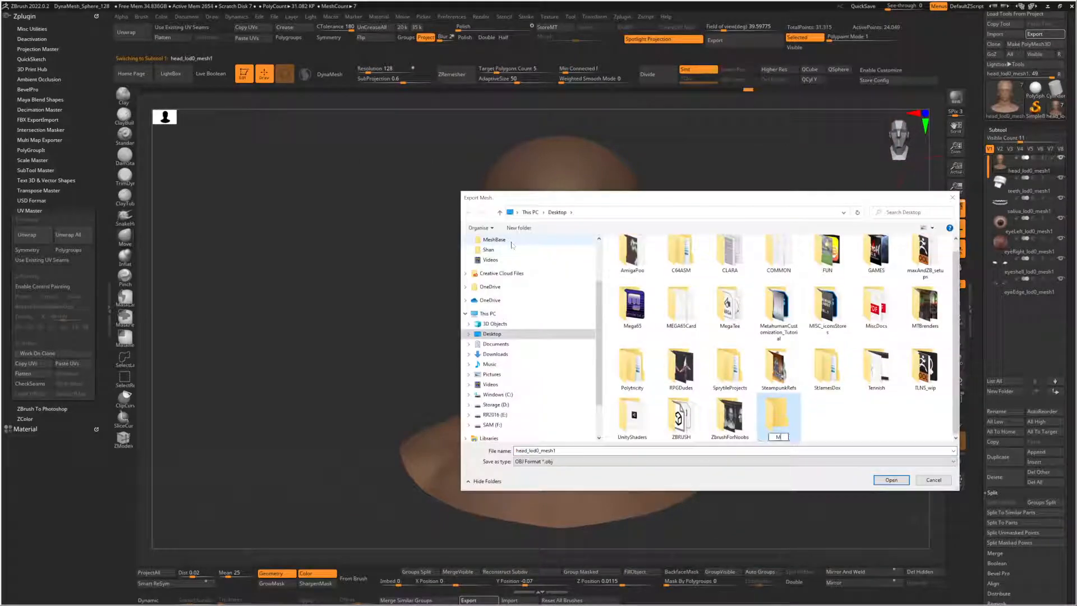
Export head_lod0_mesh1 and eyeLeft as FBX files to Meshes_exported
{"action": "left_click", "coordinate": [891, 480]}
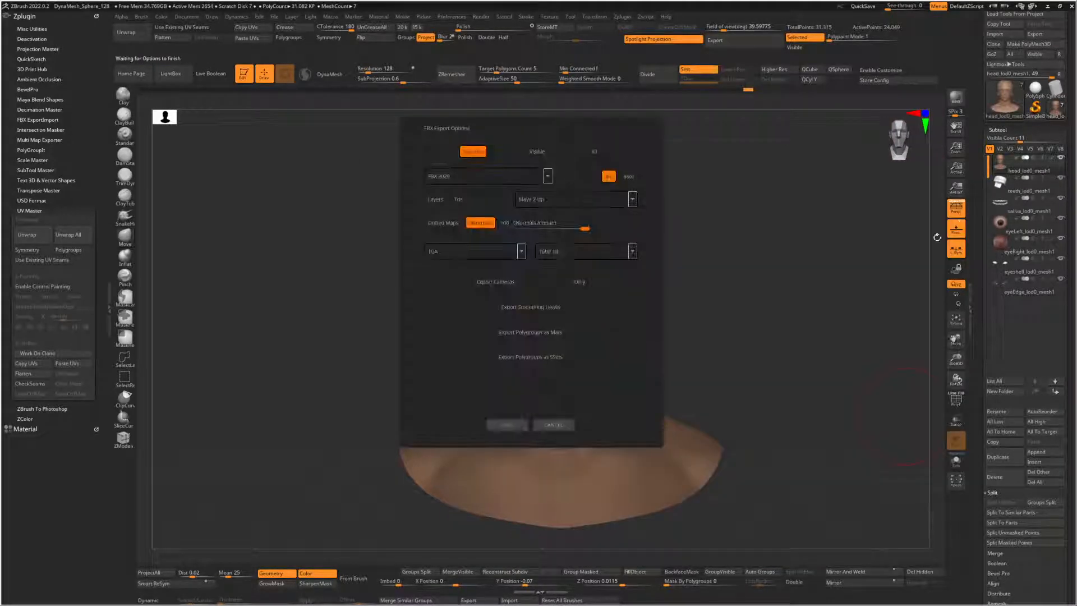
{"action": "left_click", "coordinate": [505, 424]}
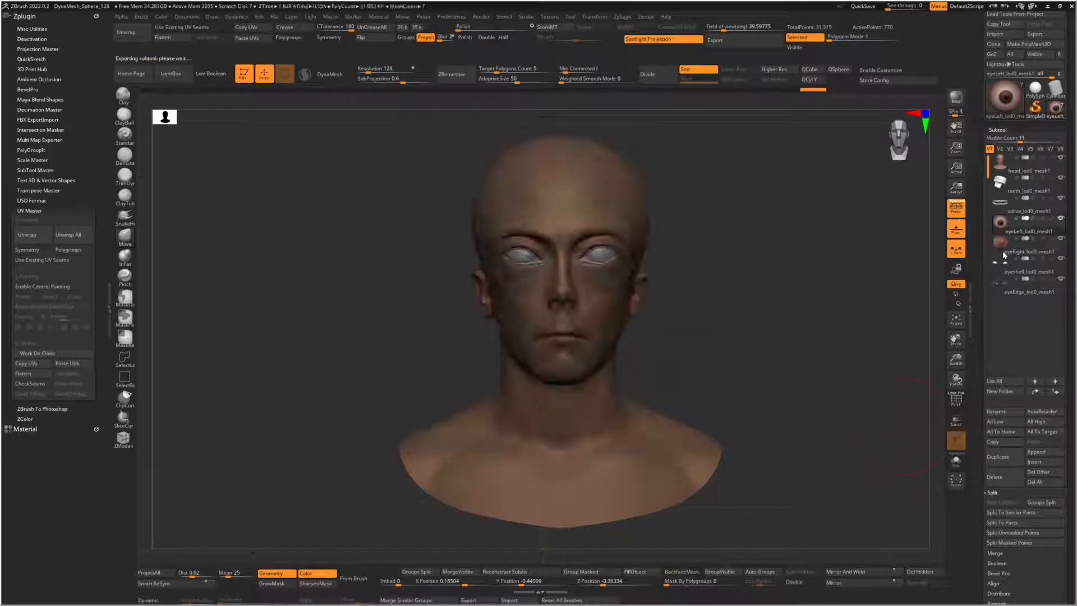
{"action": "left_click", "coordinate": [1045, 34]}
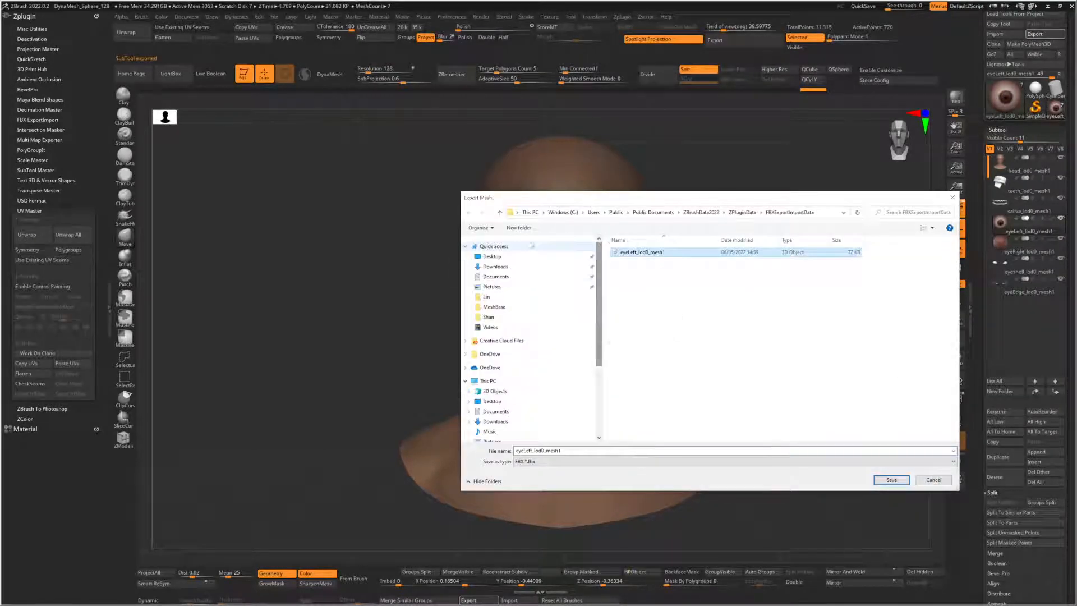
{"action": "left_click", "coordinate": [890, 480]}
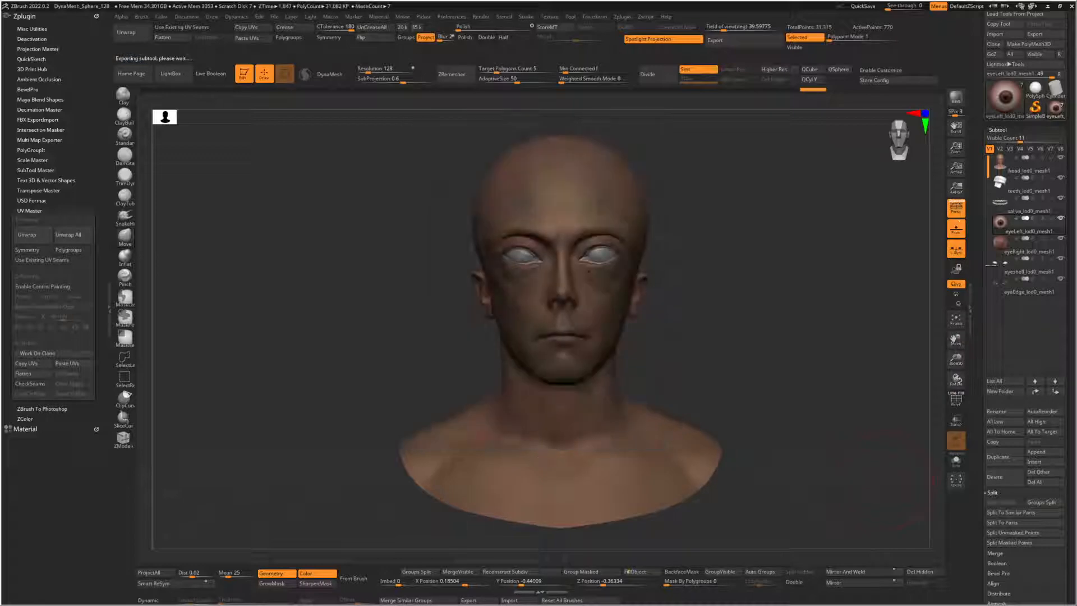
Export eyeRight, eyeshell and eyeEdge as separate FBX files
{"action": "left_click", "coordinate": [1043, 34]}
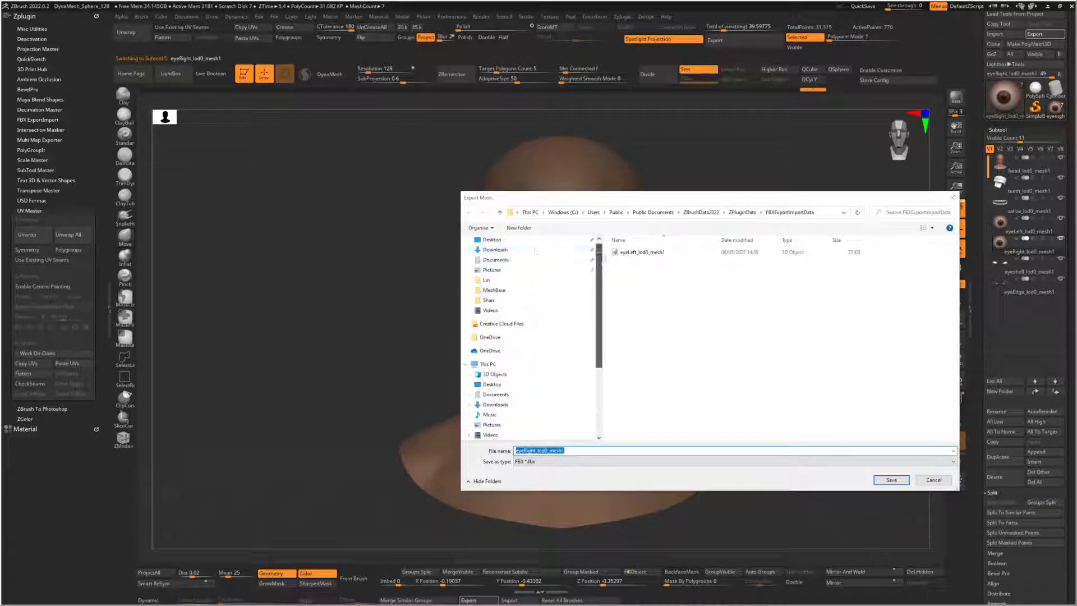
{"action": "left_click", "coordinate": [891, 480]}
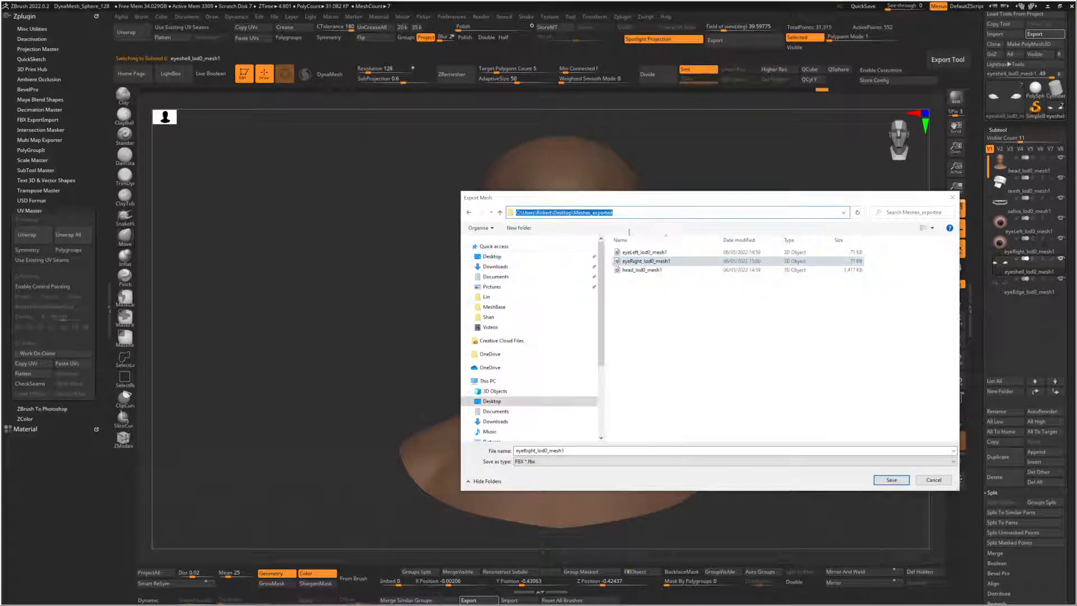
{"action": "left_click", "coordinate": [891, 480]}
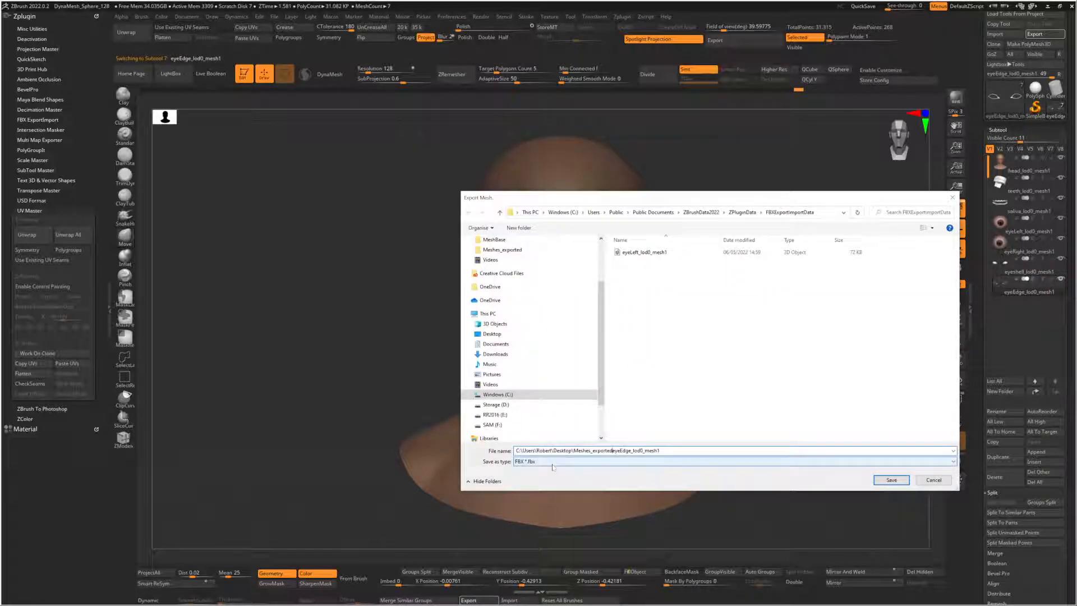
{"action": "left_click", "coordinate": [891, 479]}
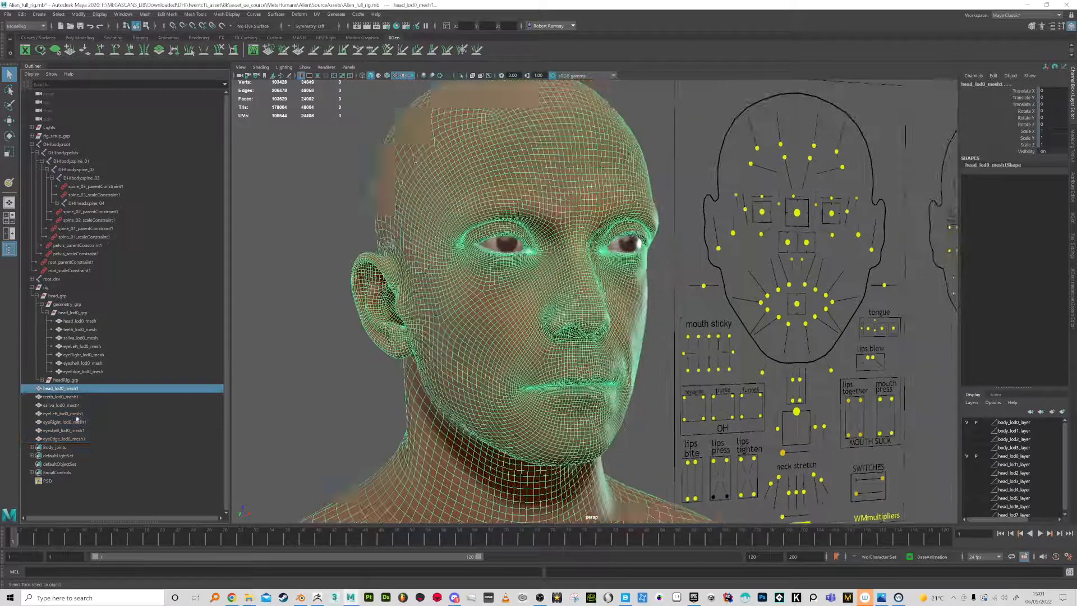
Import the sculpted alien FBX meshes and hide the original head and eye meshes
{"action": "left_click", "coordinate": [7, 14]}
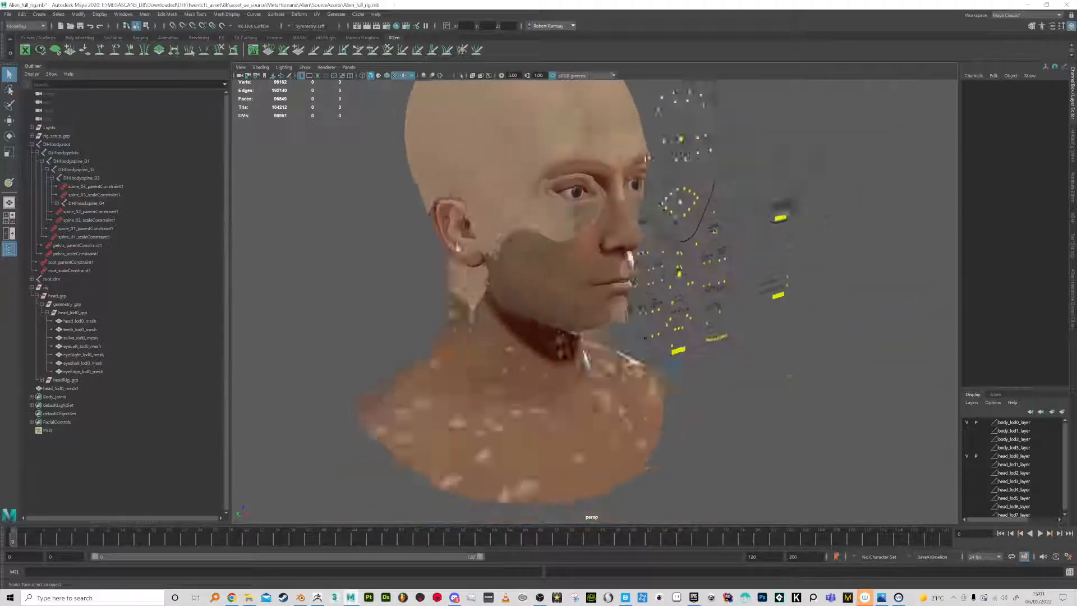
{"action": "left_click", "coordinate": [81, 363]}
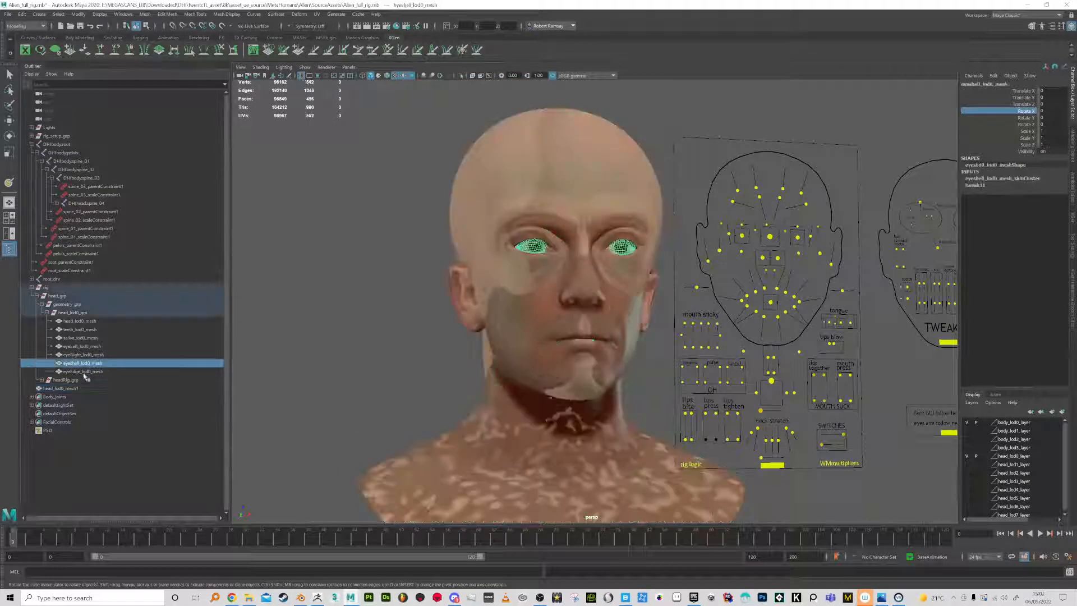
{"action": "left_click", "coordinate": [80, 321]}
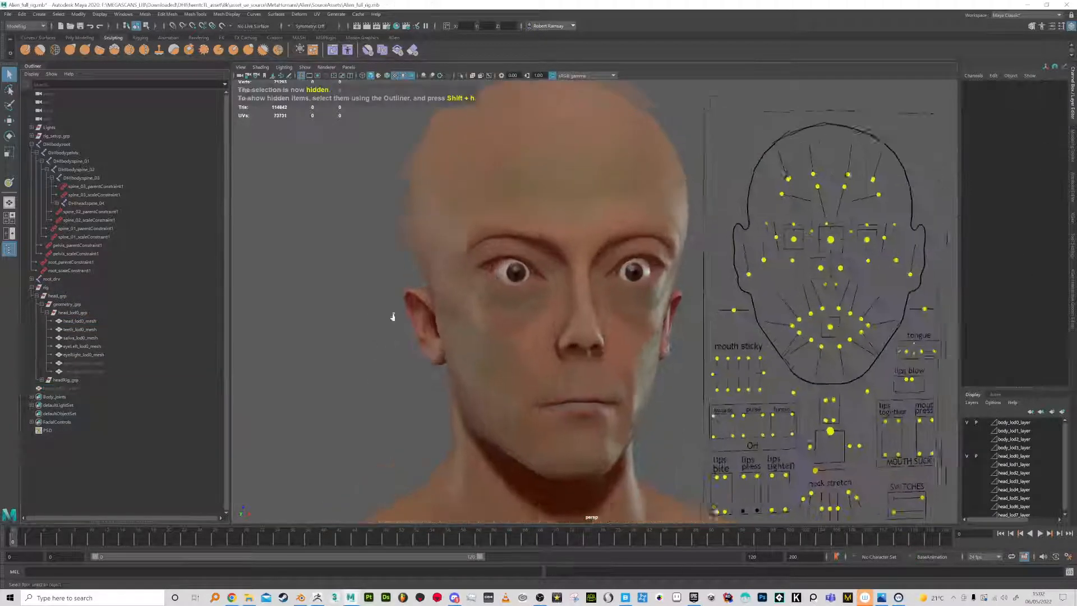
{"action": "right_click", "coordinate": [508, 295]}
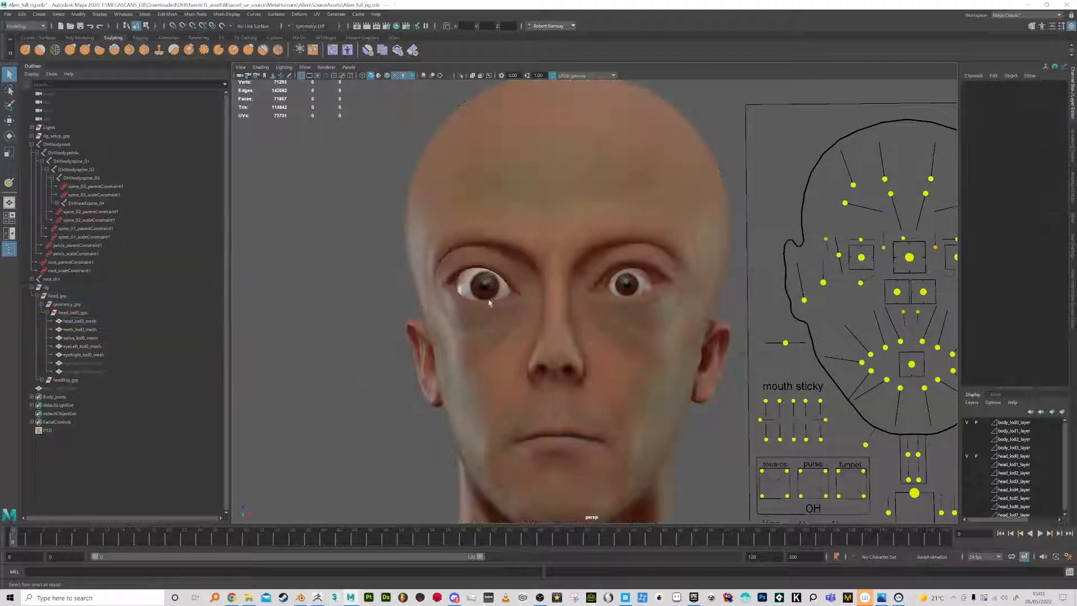
Add the sculpted alien eye as a blend shape target on eyeRight_lod0_mesh
{"action": "left_click", "coordinate": [488, 295]}
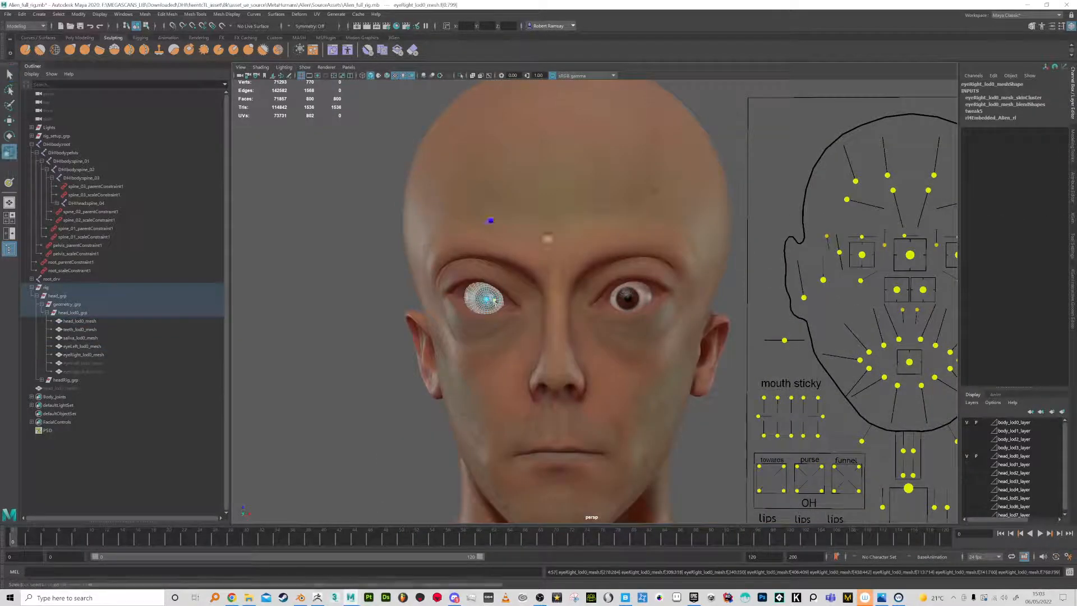
{"action": "left_click", "coordinate": [627, 299]}
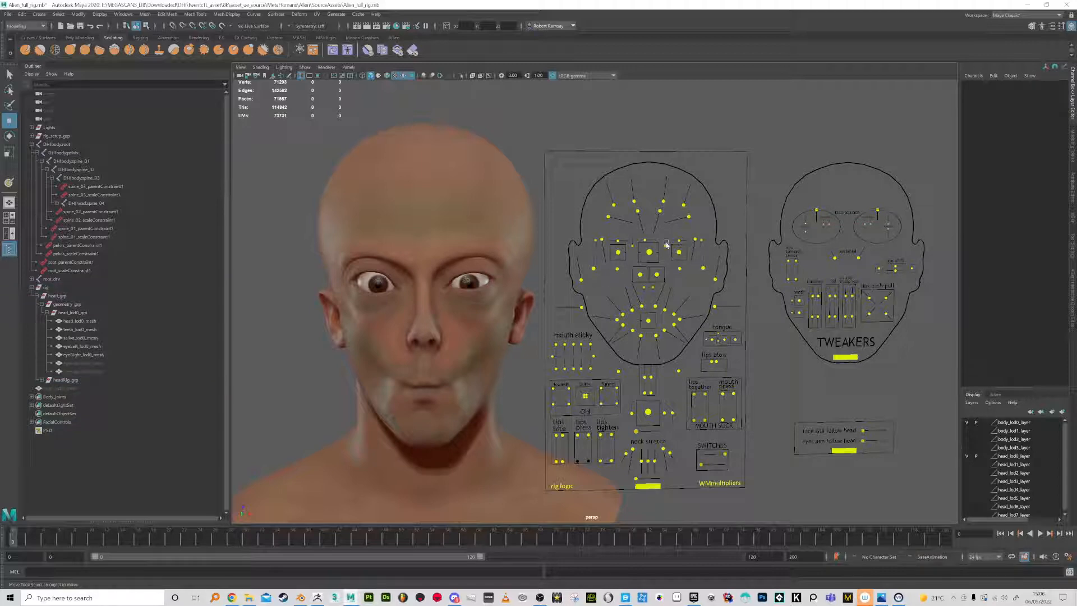
Select a brow control on the face board to continue posing the expression
{"action": "left_click", "coordinate": [704, 210]}
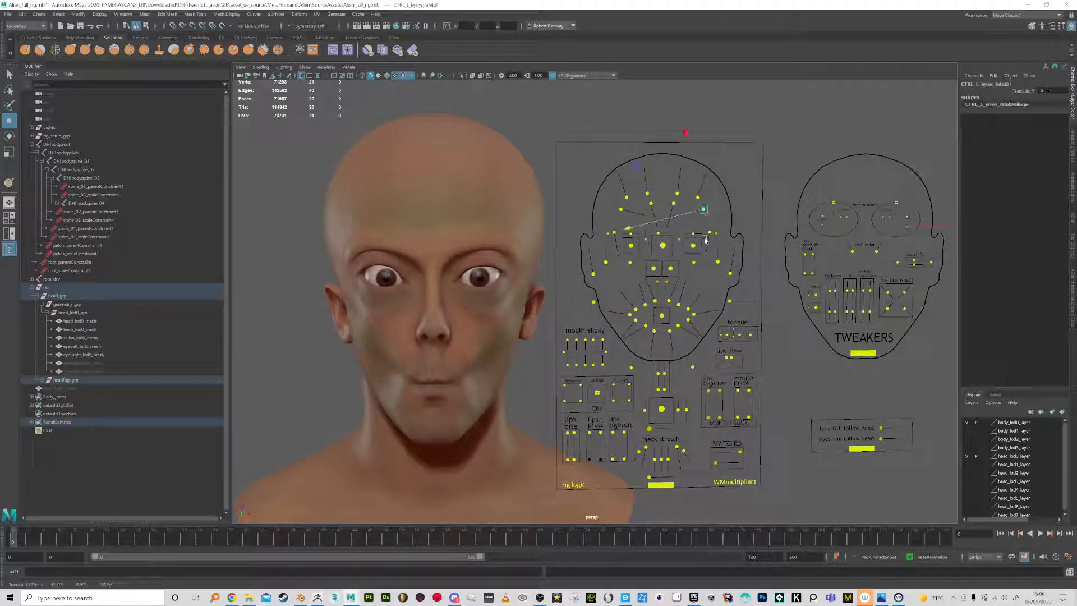